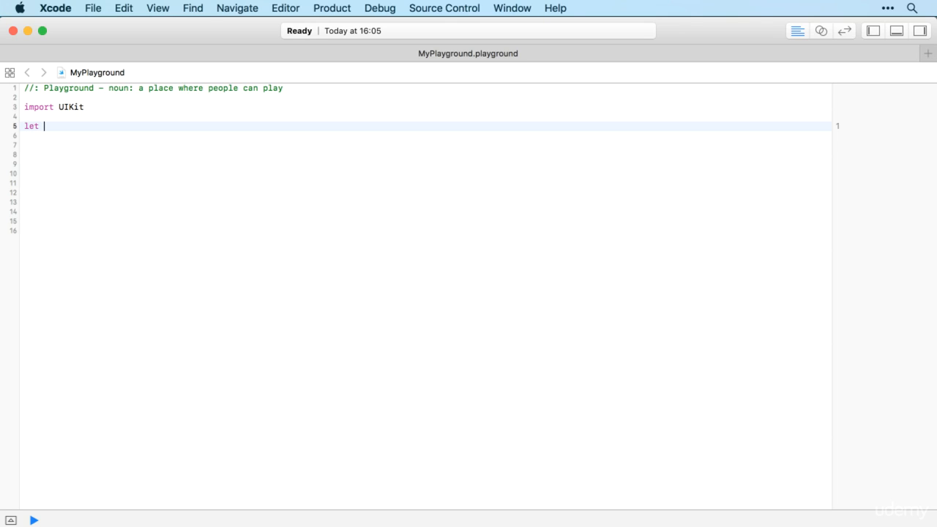
Declare let array = [8, 4, 8, 1] in the playground.
text(array =)
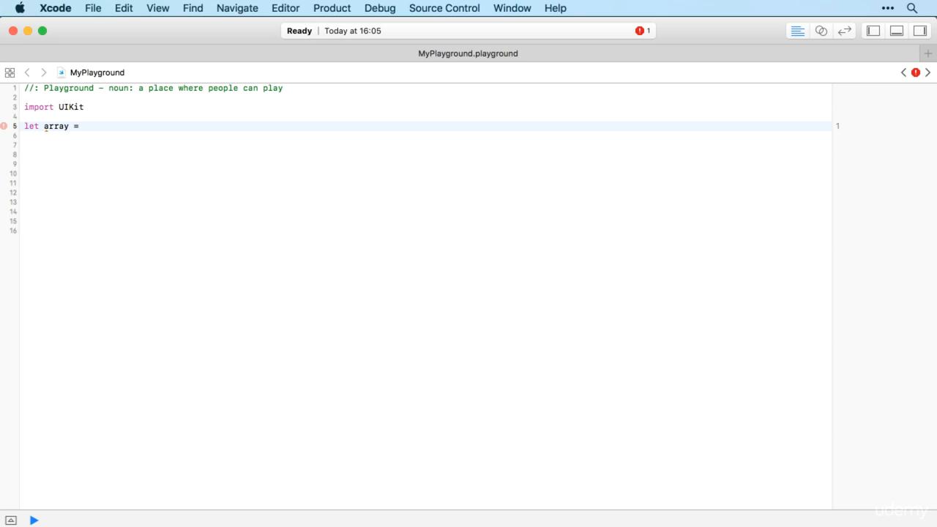
text([8,)
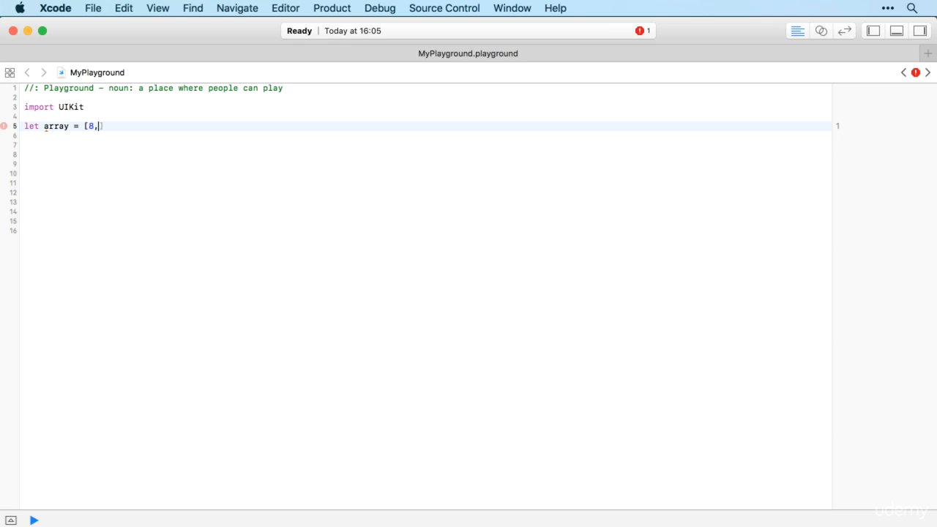
text(4, 8 ,1])
click(426, 145)
text(for)
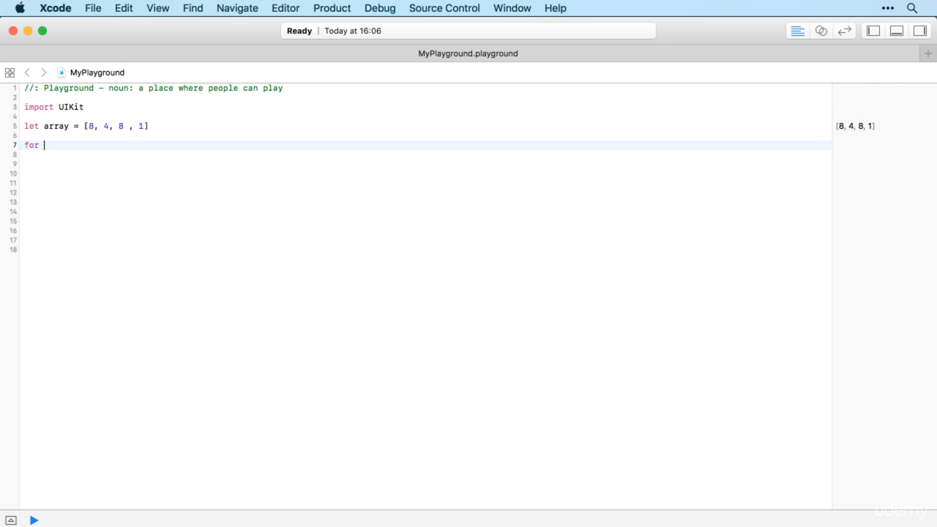
Write the loop header for number in array.
text(nu)
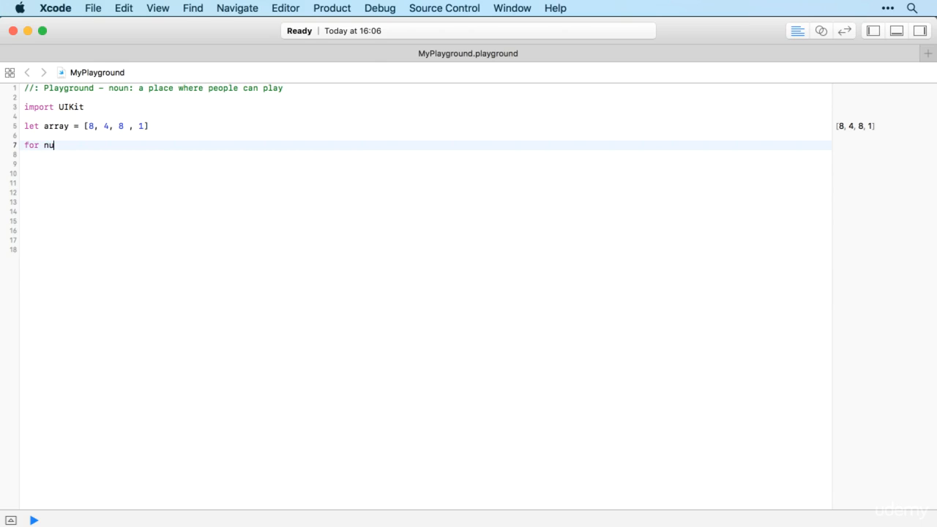
text(mber)
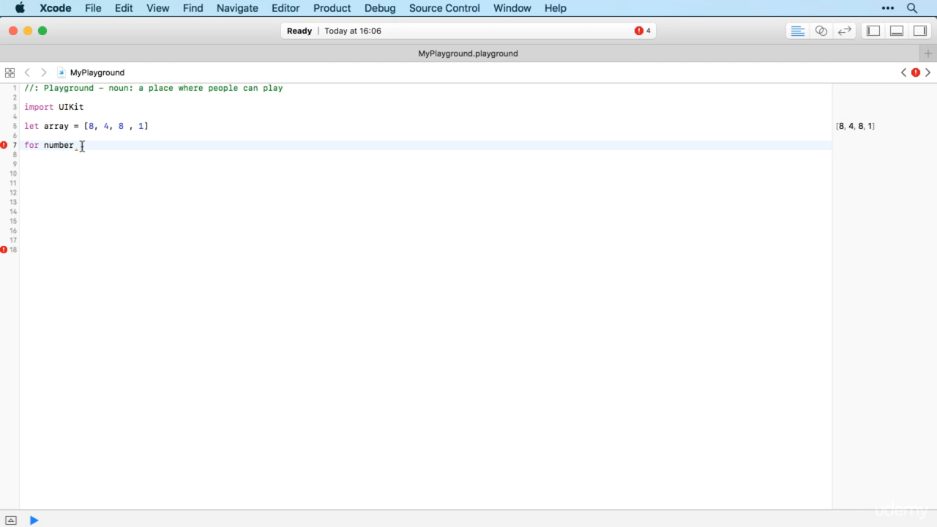
text(in)
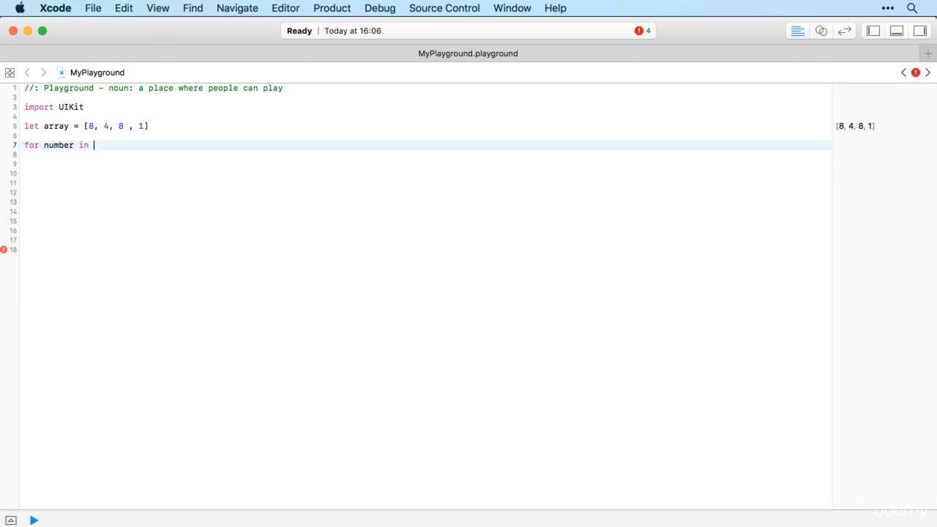
text(array {)
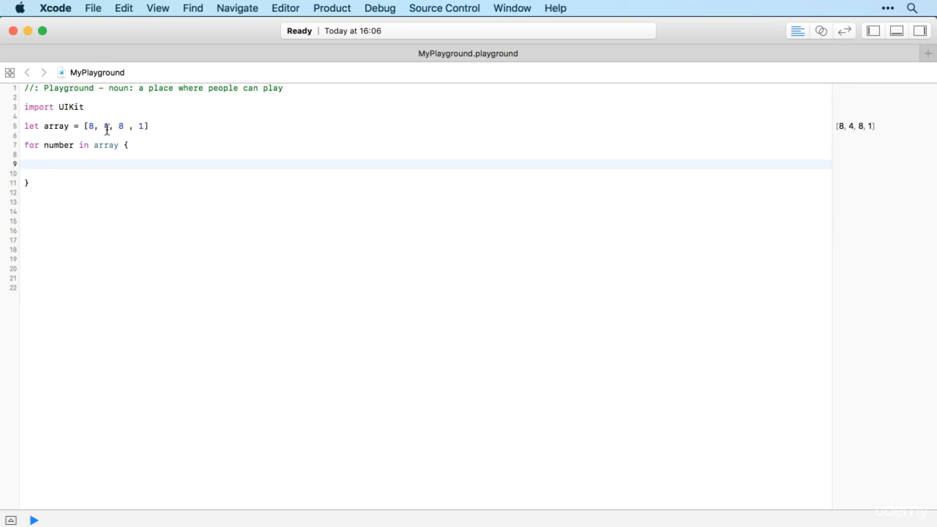
Add print(number) in the loop body so 8, 4, 8, 1 appear in the console.
double_click(57, 145)
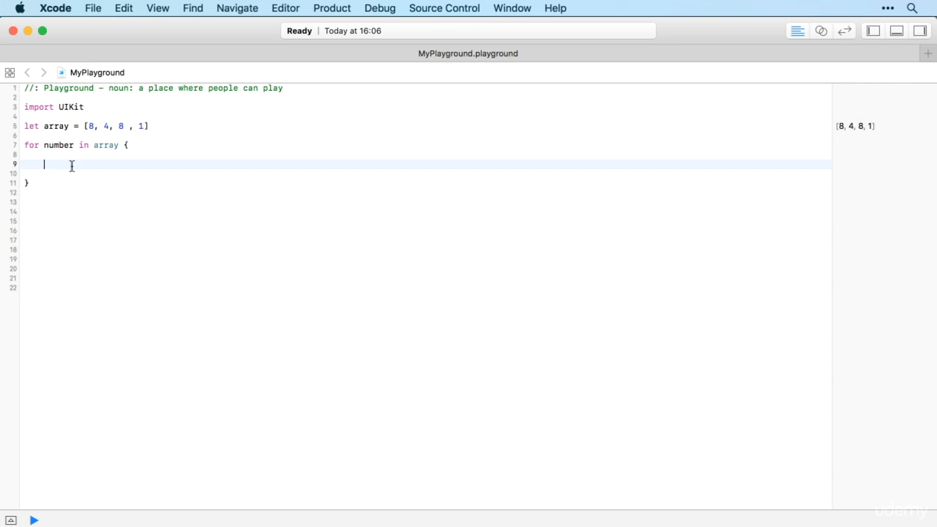
text(print()
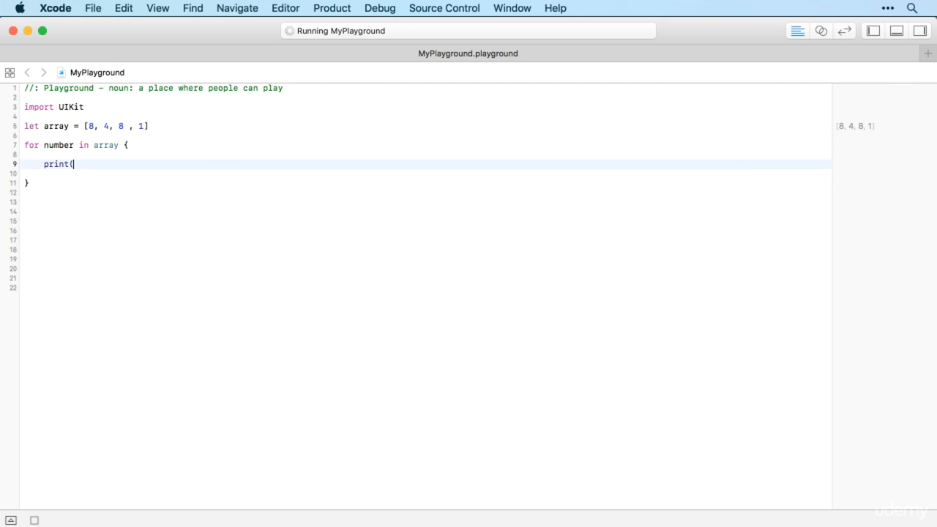
text(number))
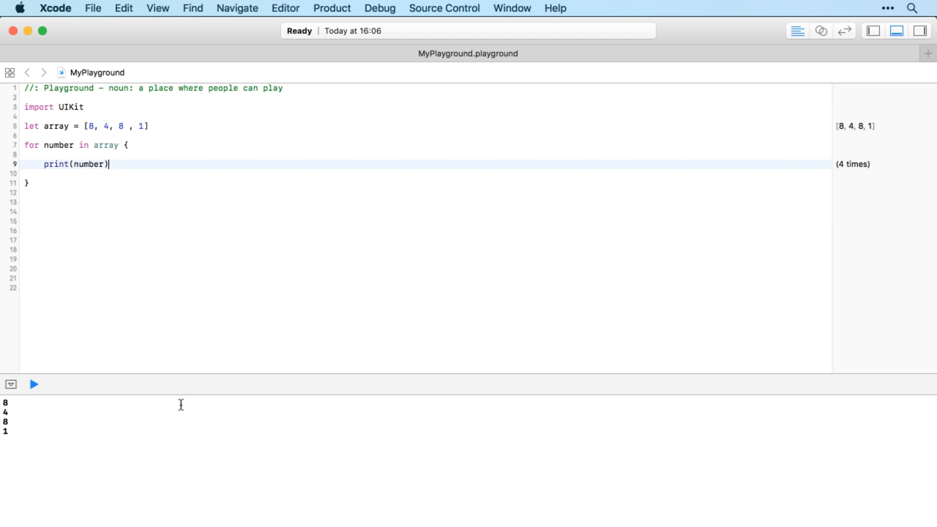
mouse_move(11, 433)
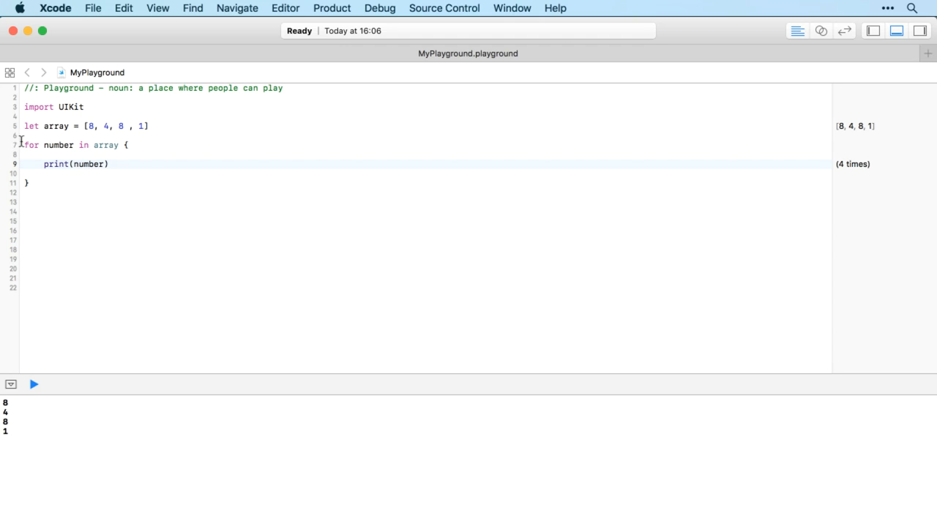
Select the for-in loop, then move below it to begin a // comment.
drag(23, 144, 29, 185)
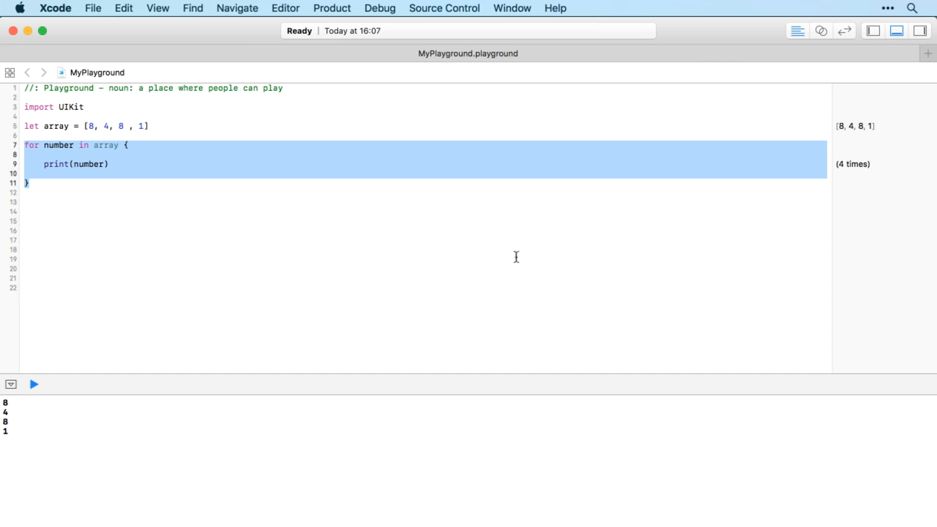
click(375, 231)
text(// Create)
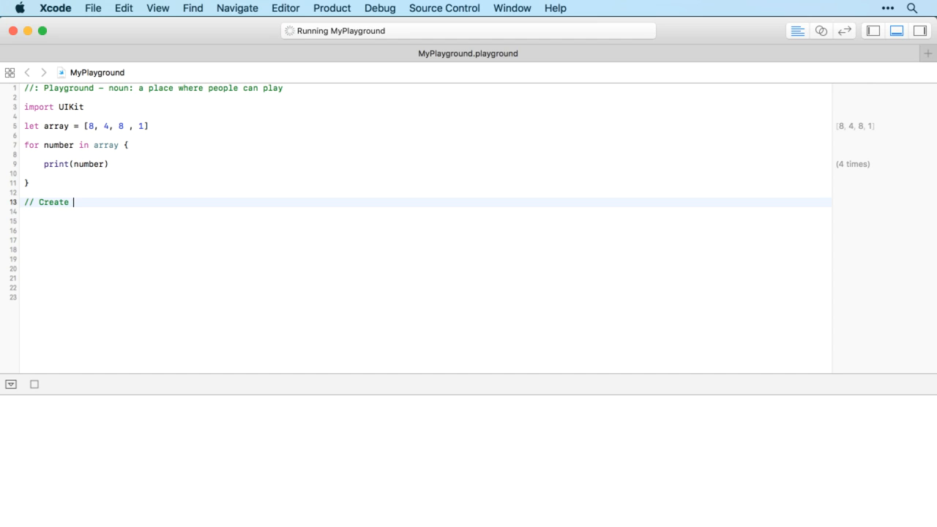
Write the comment text: Create an array with 4 names of friends/family.
text(an array wi)
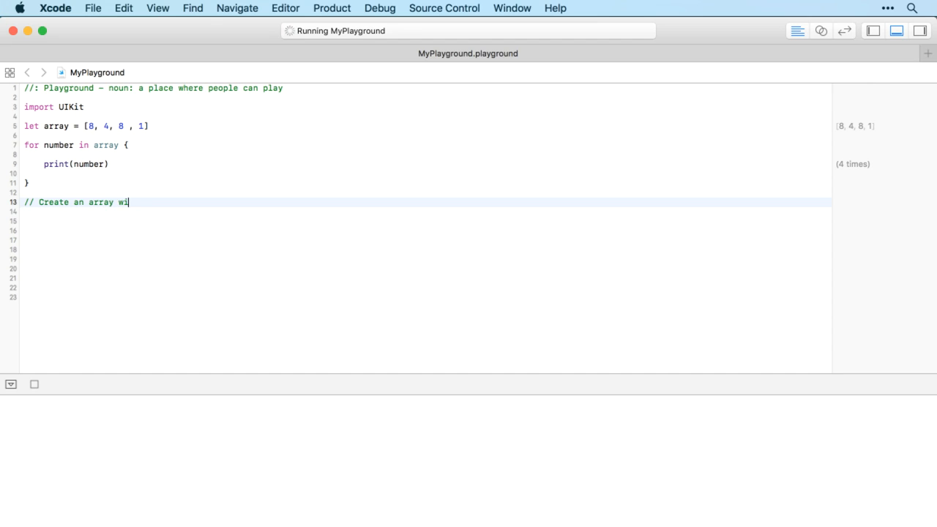
text(th 4 nam)
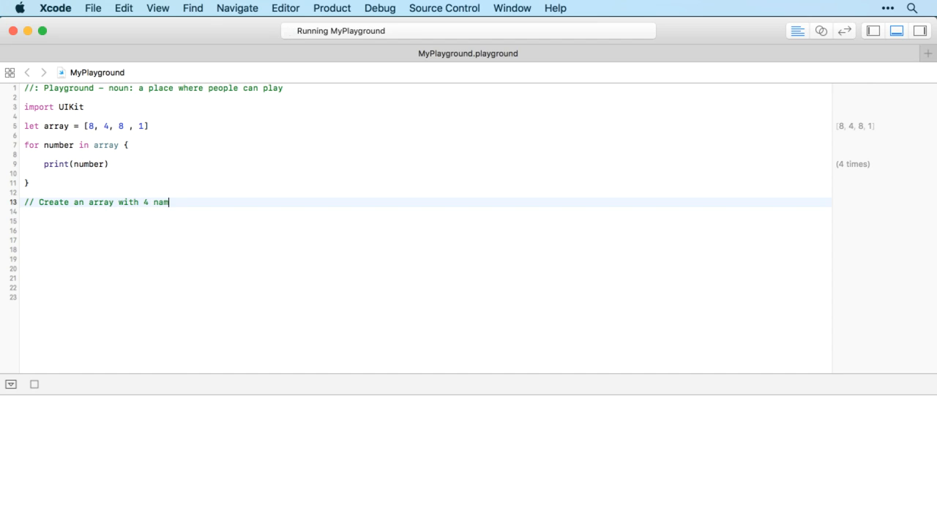
text(es of friends)
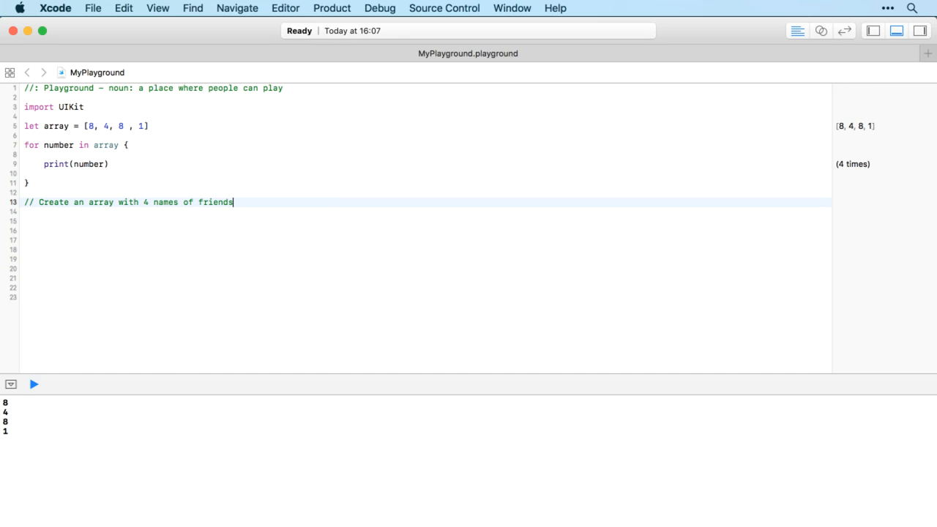
text(/family)
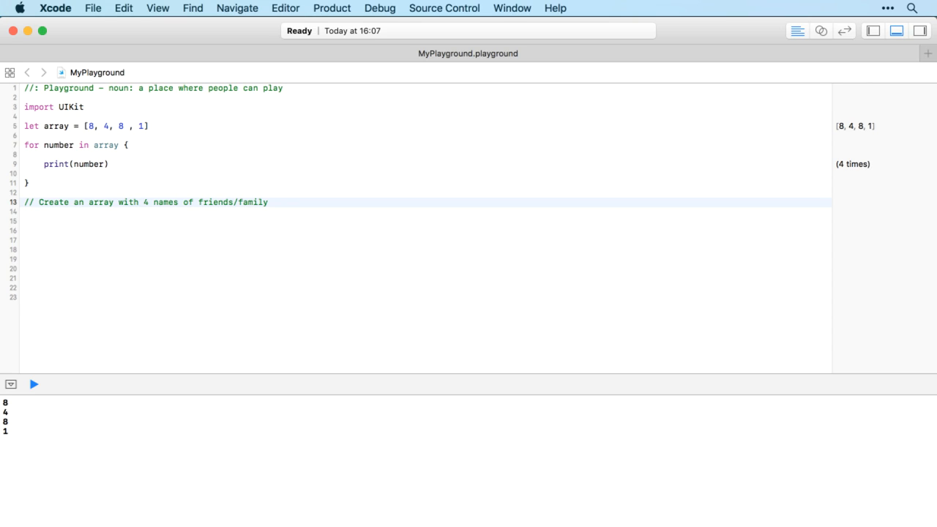
Finish the comment with print "Hi there --- !".
text(print)
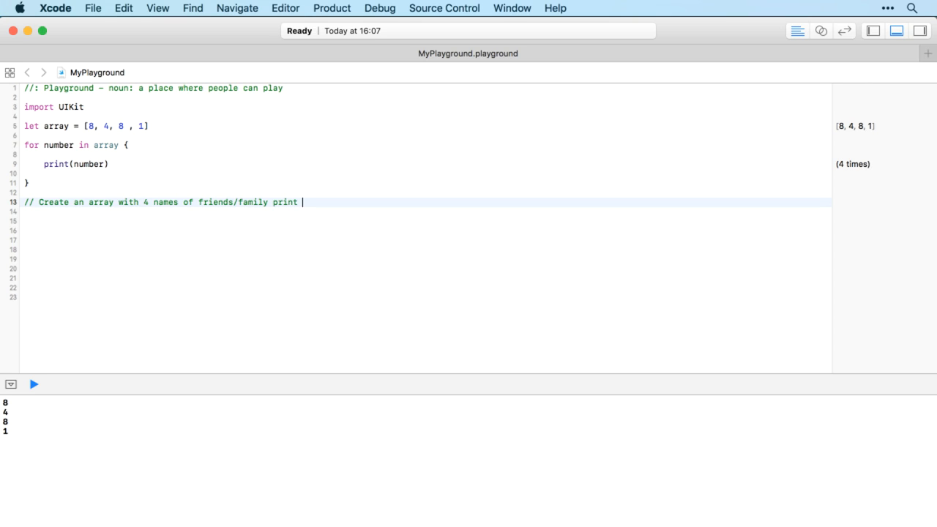
text("H)
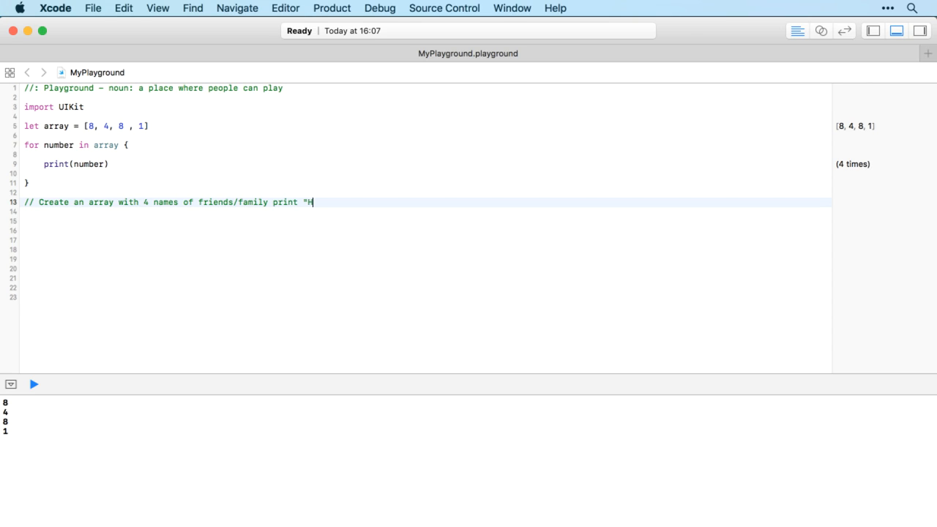
text(i there ---)
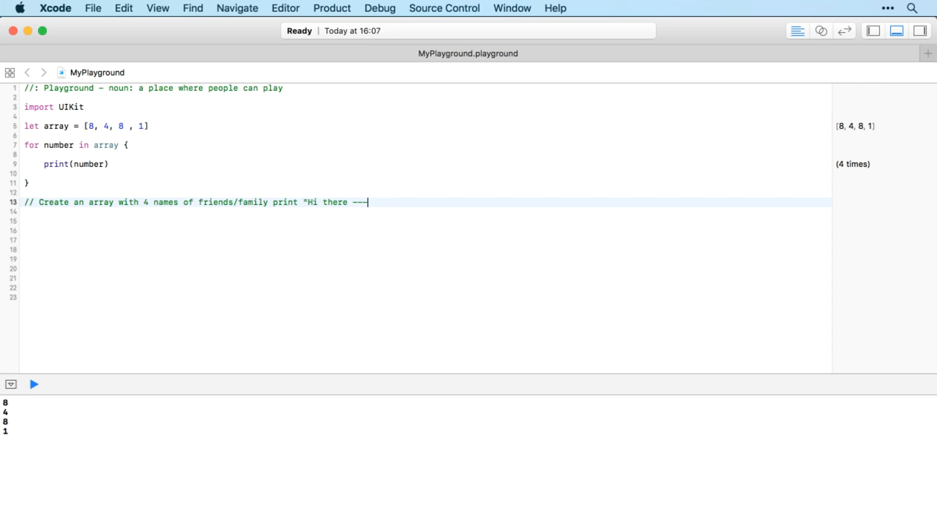
text(")
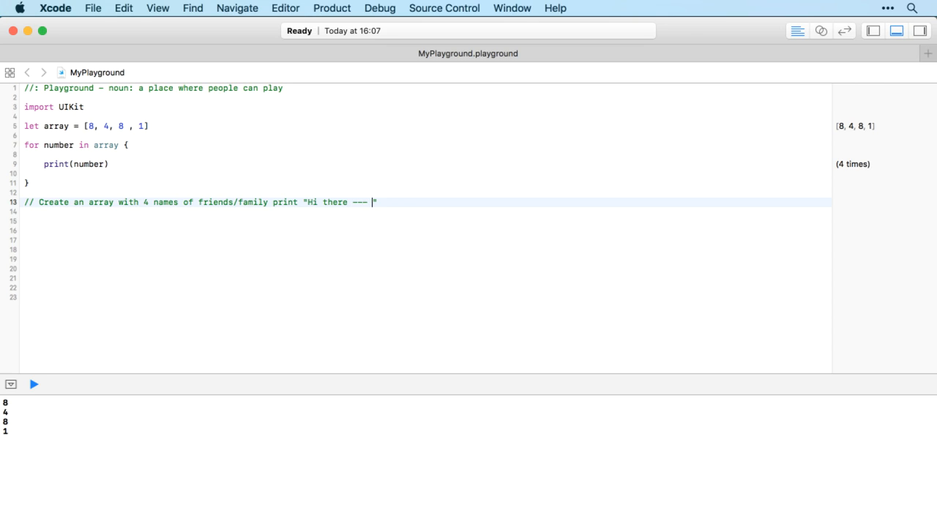
text(!)
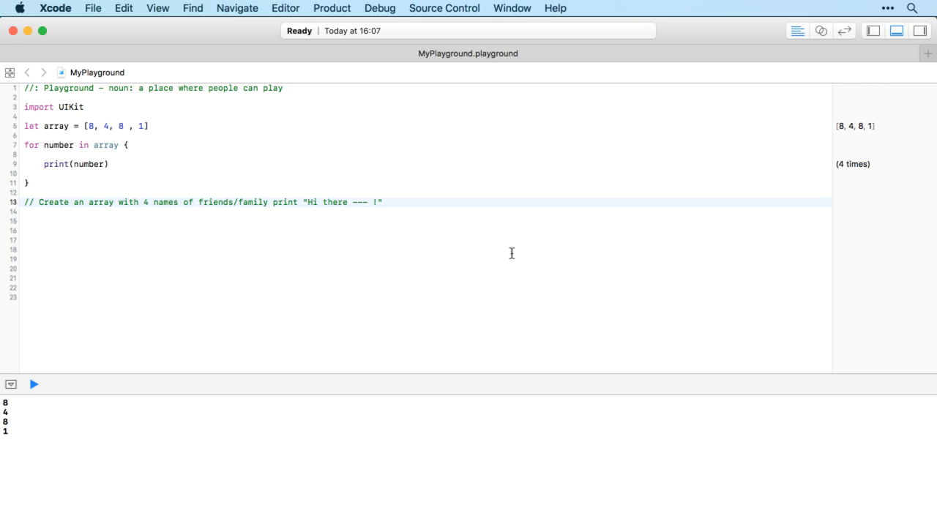
mouse_move(218, 235)
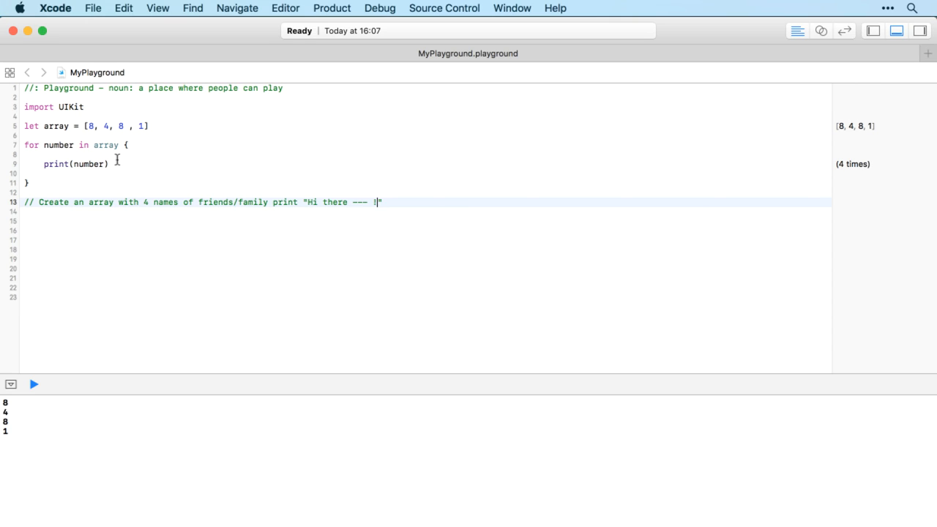
mouse_move(181, 202)
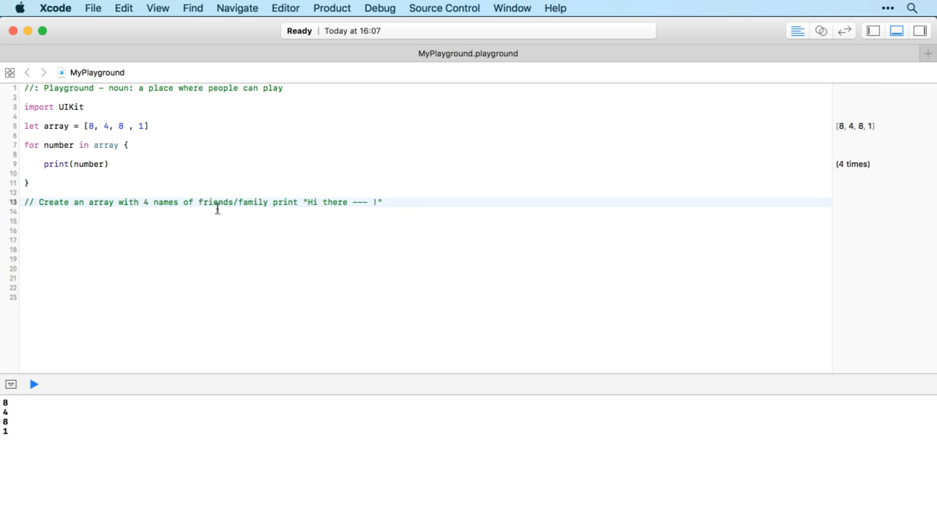
mouse_move(422, 203)
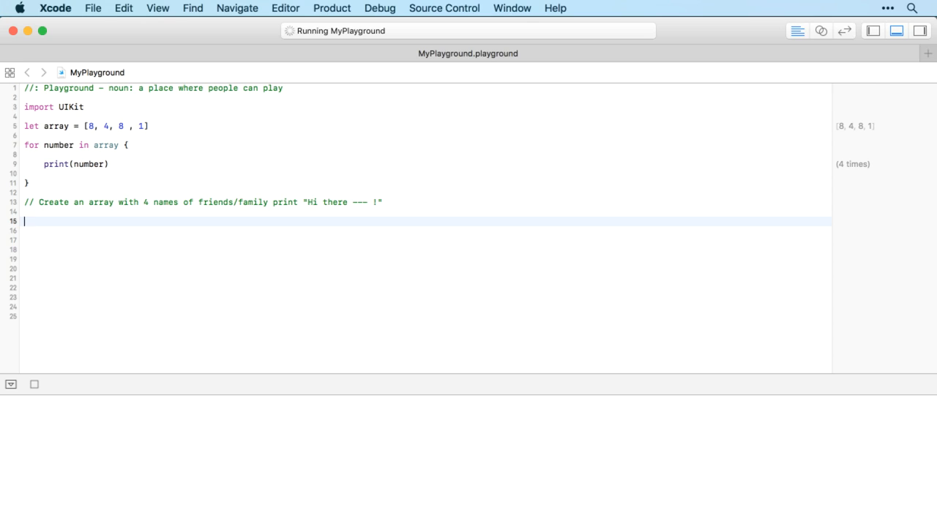
Declare let familyMembers = ["Rob", "Kirsten", "Tommy", "Ralphie"].
text(f)
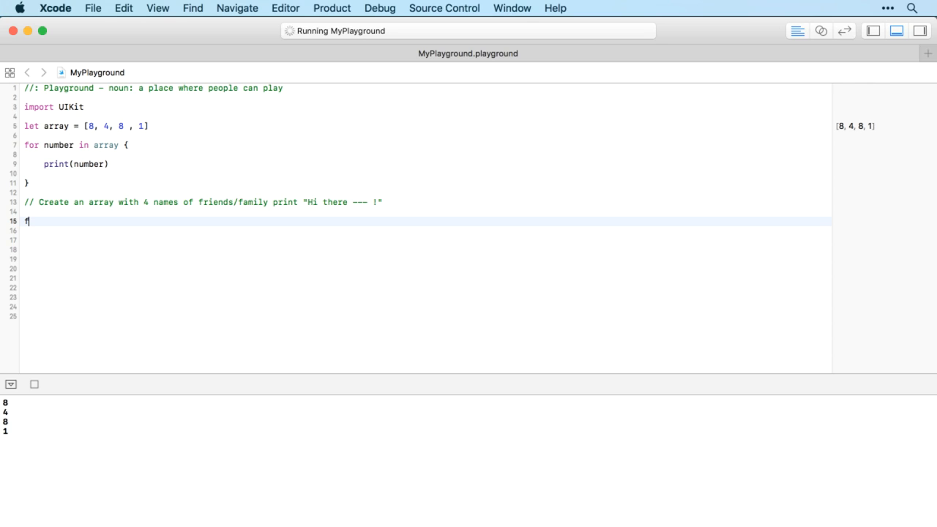
text(et)
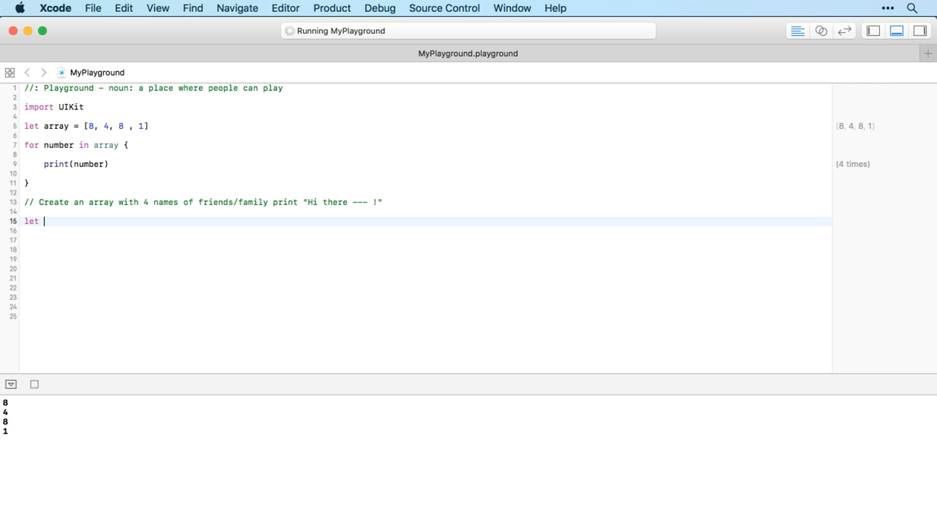
text(family)
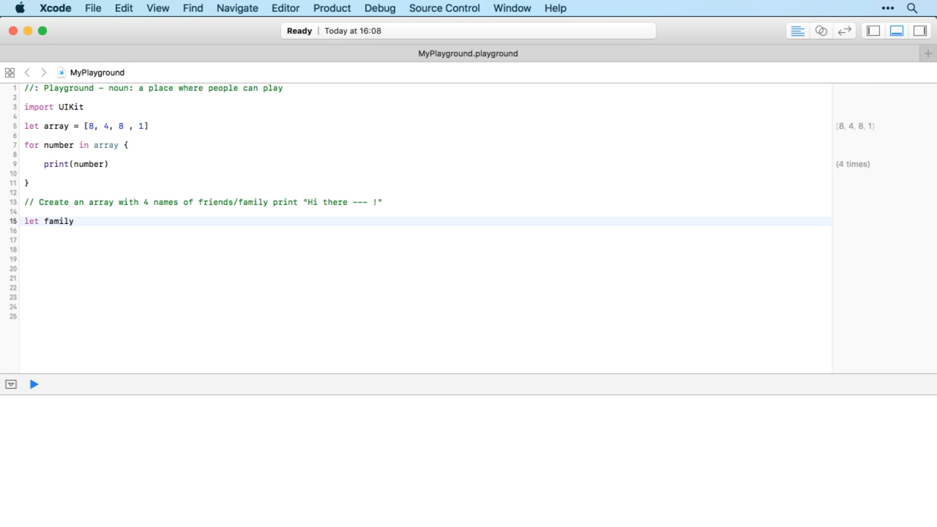
text(Members = ])
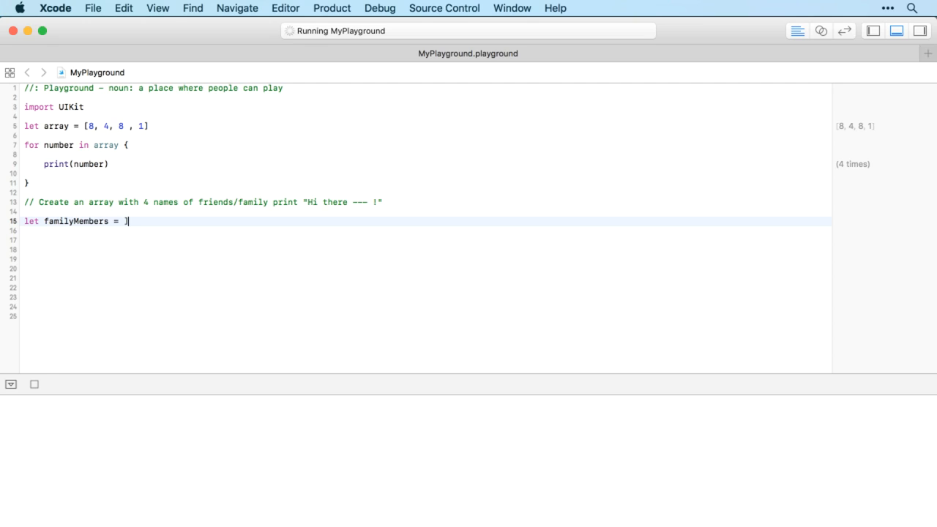
text(["Rob", "Kirsten", ")
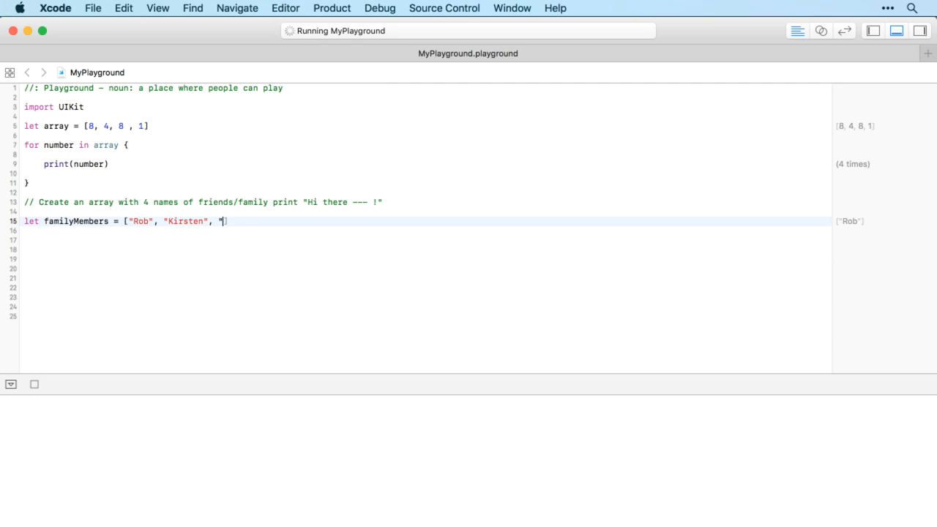
text(Tommy", "Ralphi)
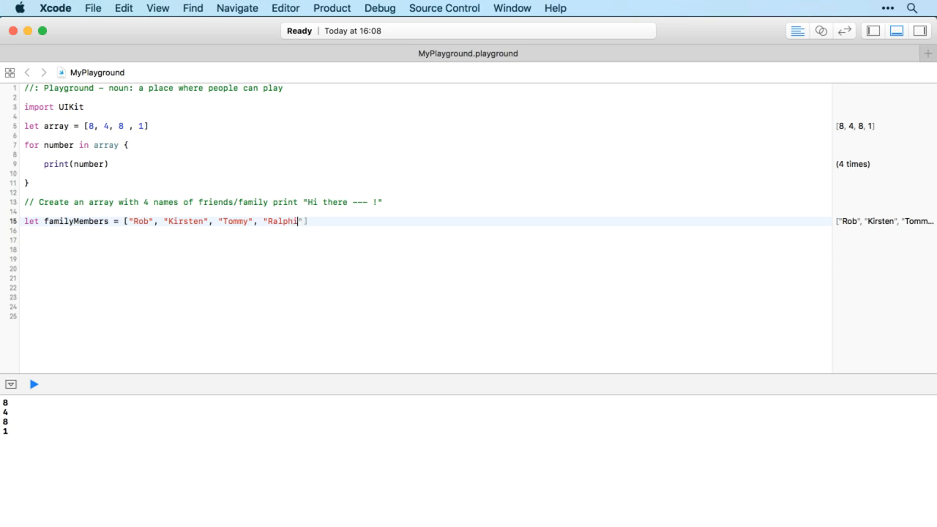
key(return)
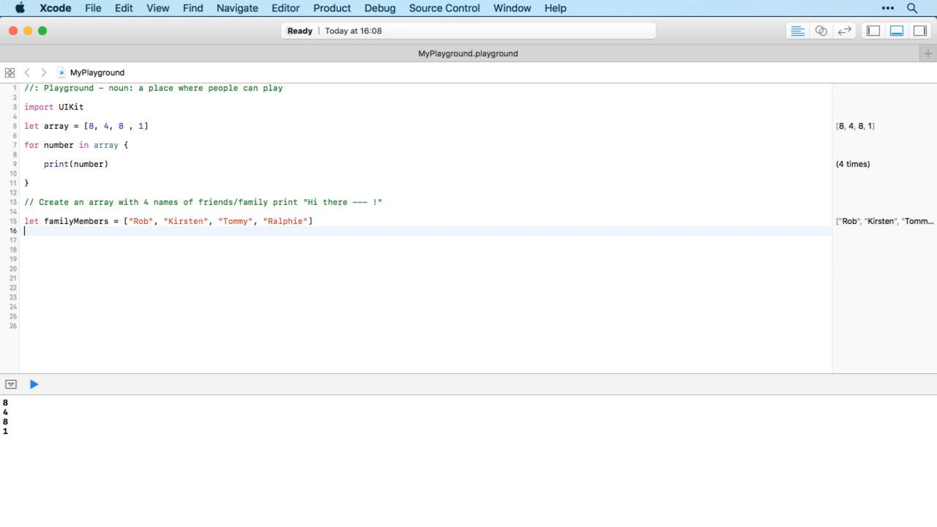
Write the loop header for familyMember in familyMembers.
click(32, 383)
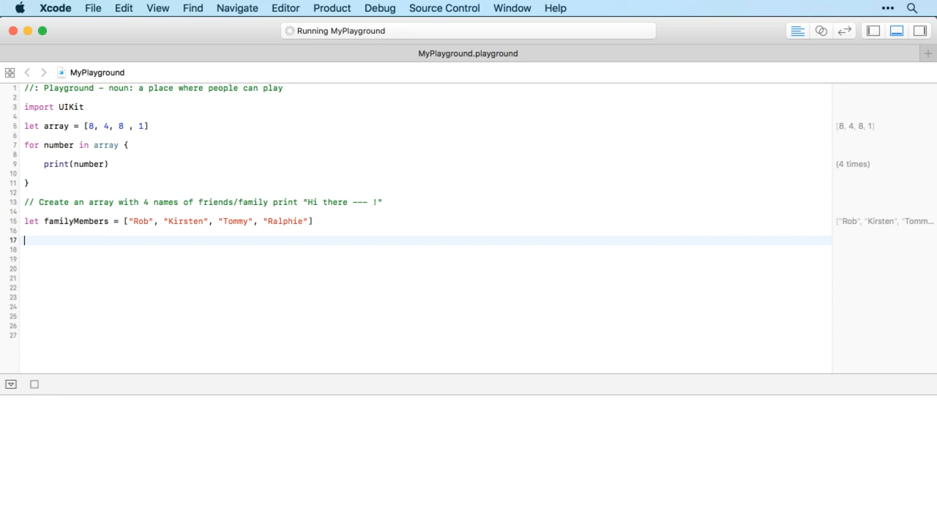
text(for)
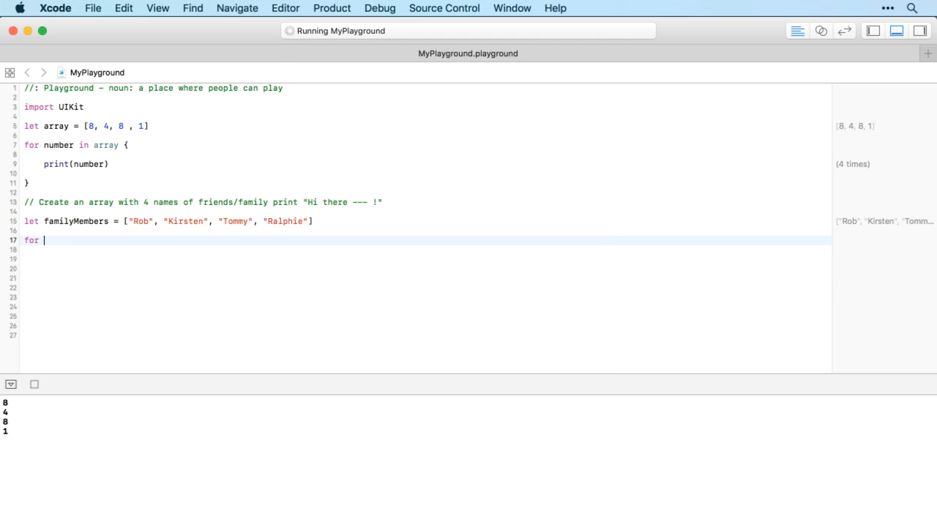
text(family)
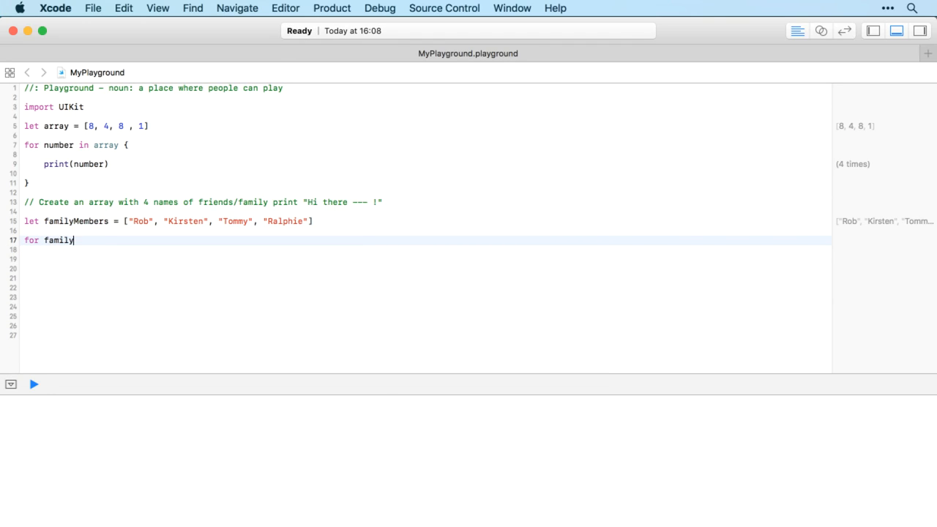
text(Member in)
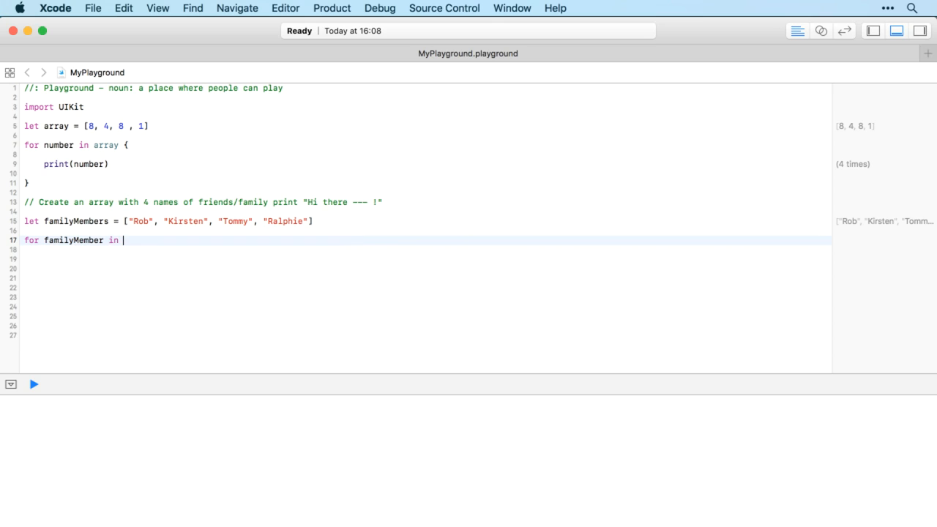
text(familyMembers {)
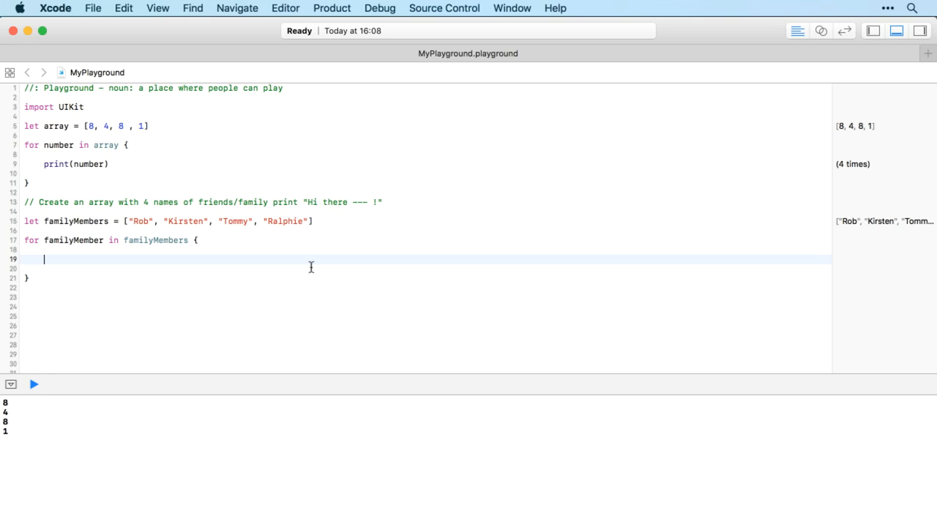
Add print("Hi there " + familyMember + "!") to greet each of the four names.
text(print)
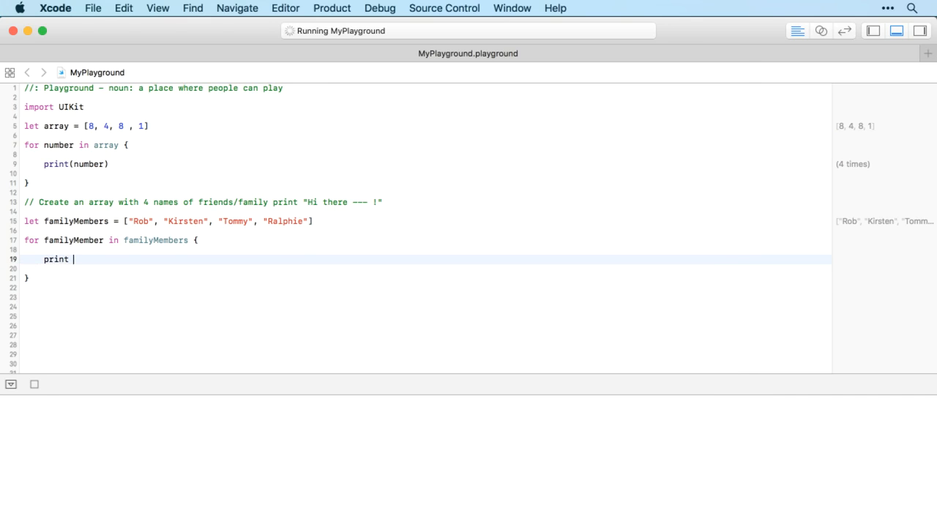
text(("Hi "))
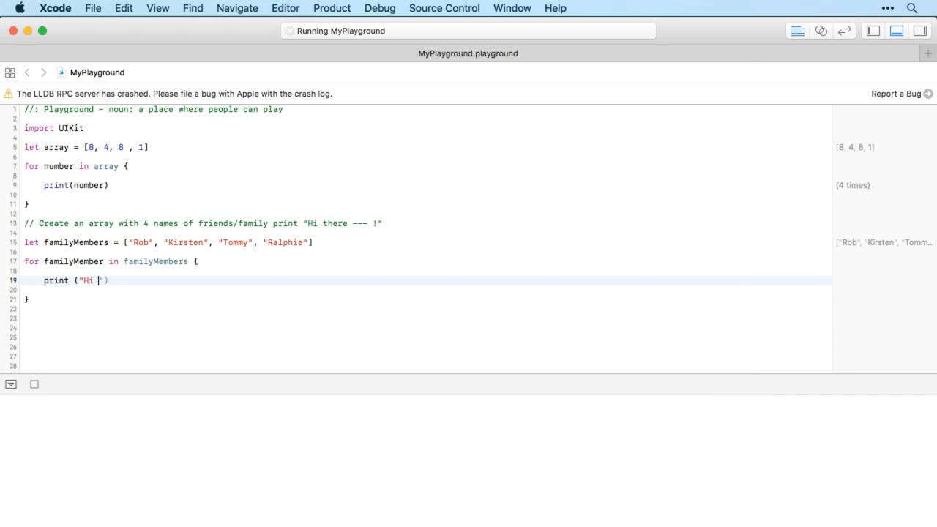
text(there)
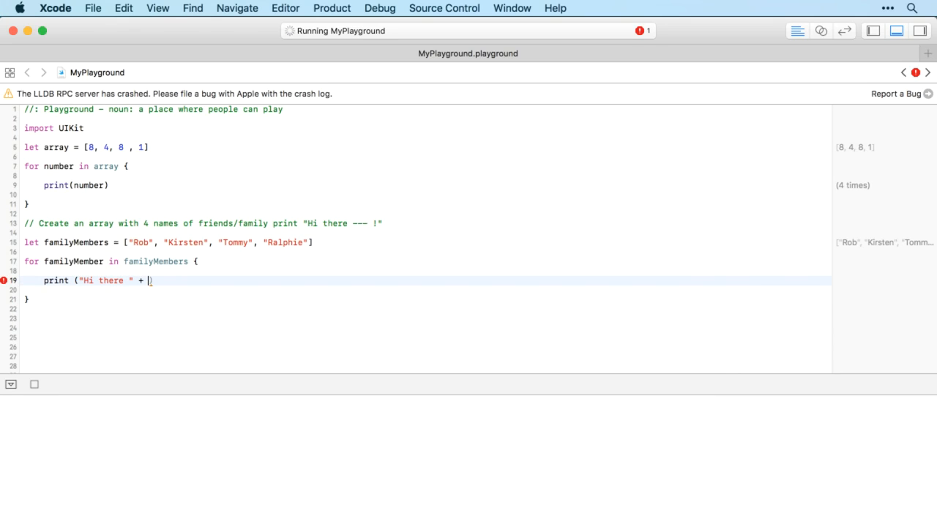
text(familyMember +)
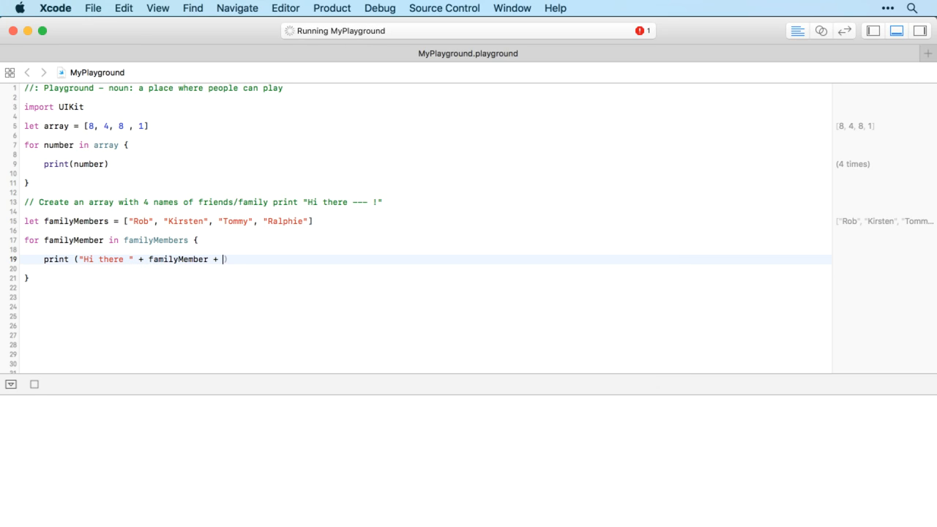
text("!")
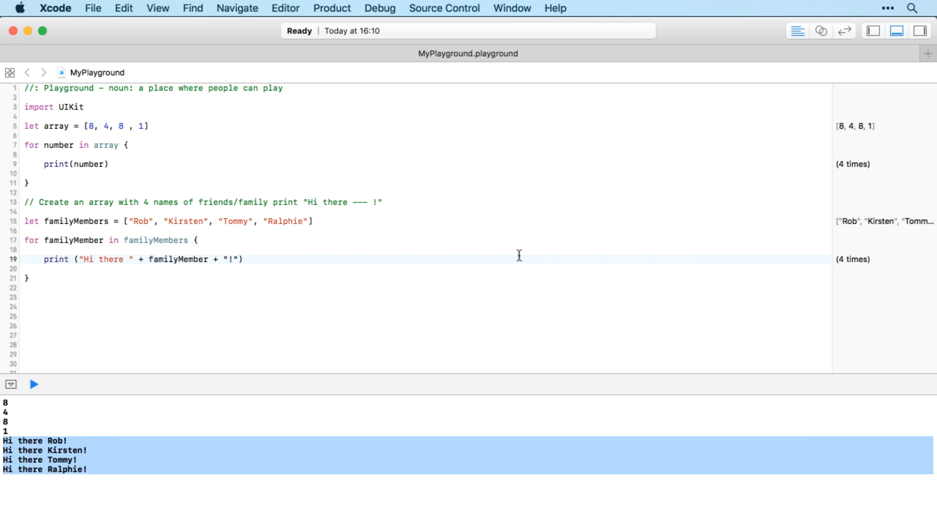
mouse_move(72, 237)
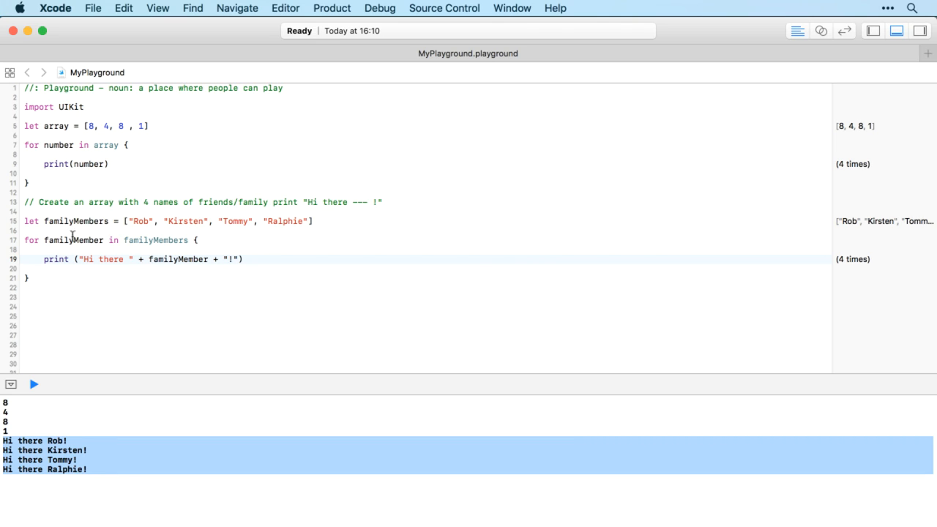
mouse_move(281, 226)
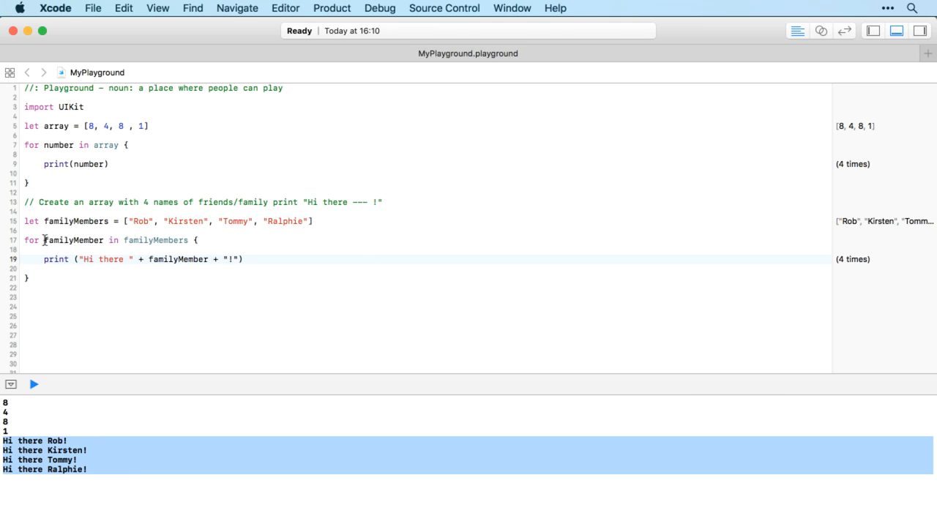
double_click(73, 240)
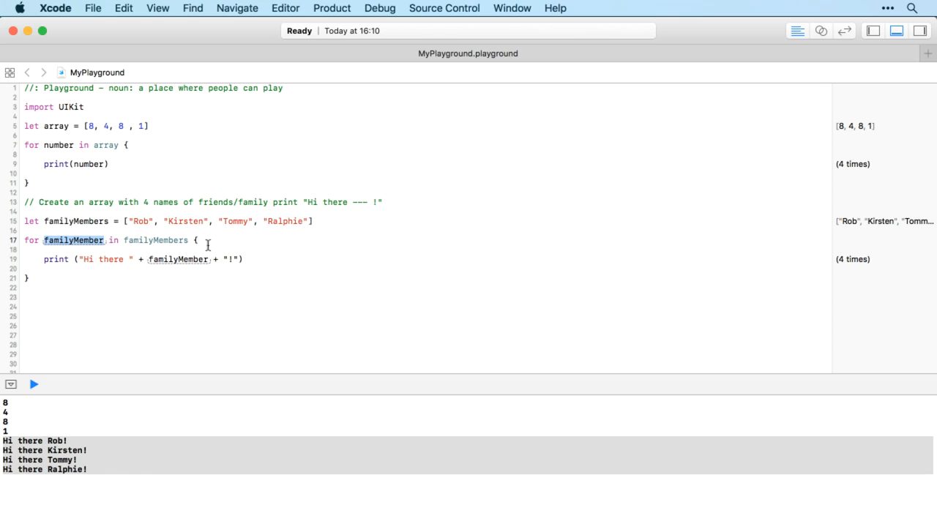
mouse_move(164, 258)
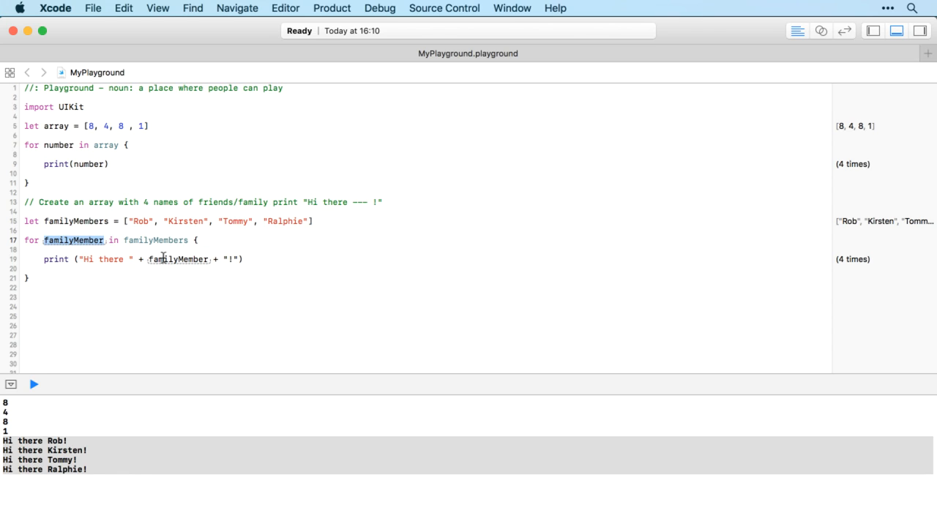
mouse_move(117, 278)
text(l)
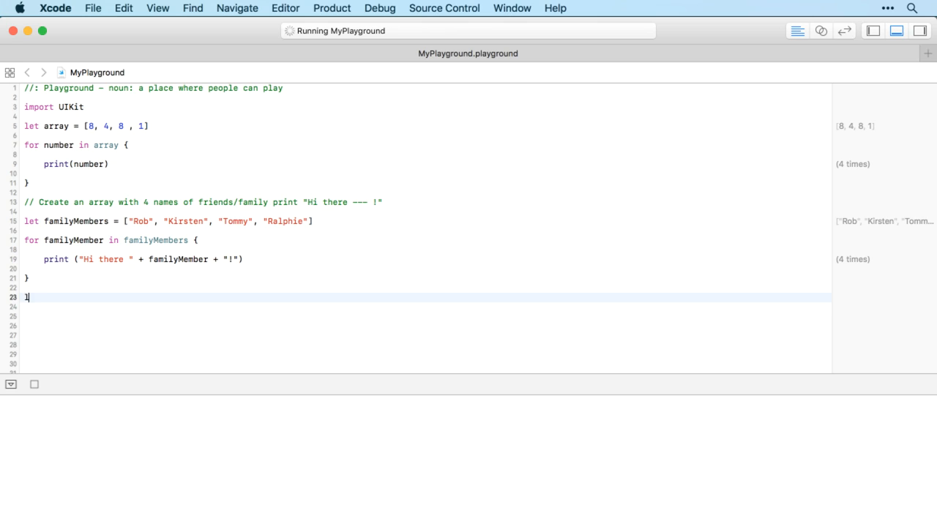
Declare let numbers = [7, 2, 9, 4, 1] below the greeting loop.
text(et a)
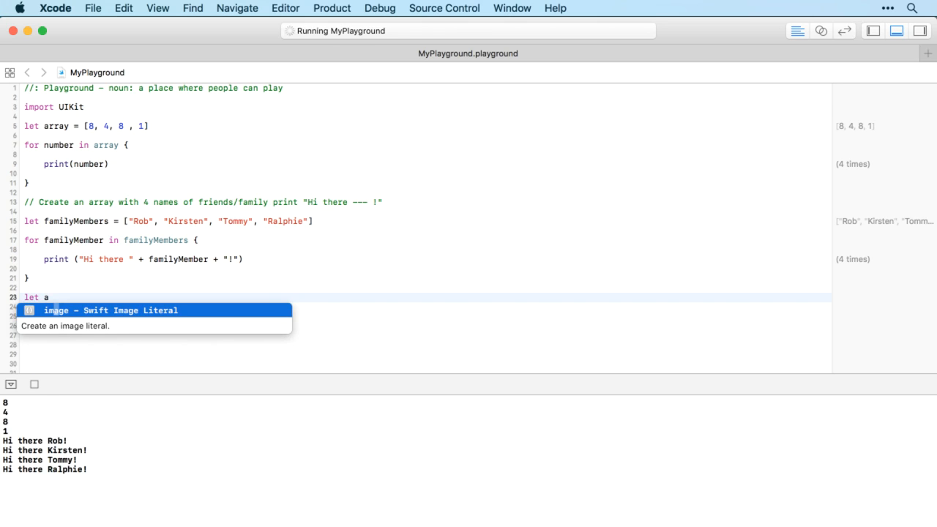
text(numbers)
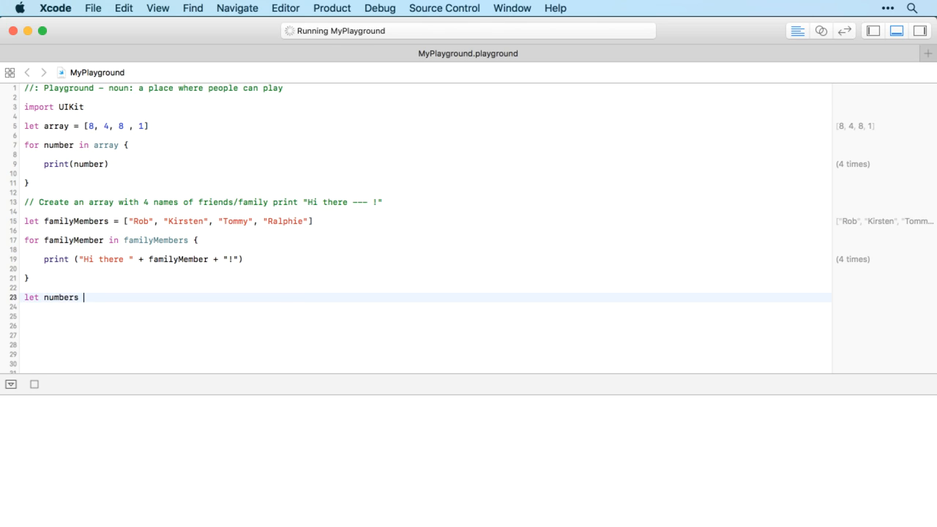
text(= [)
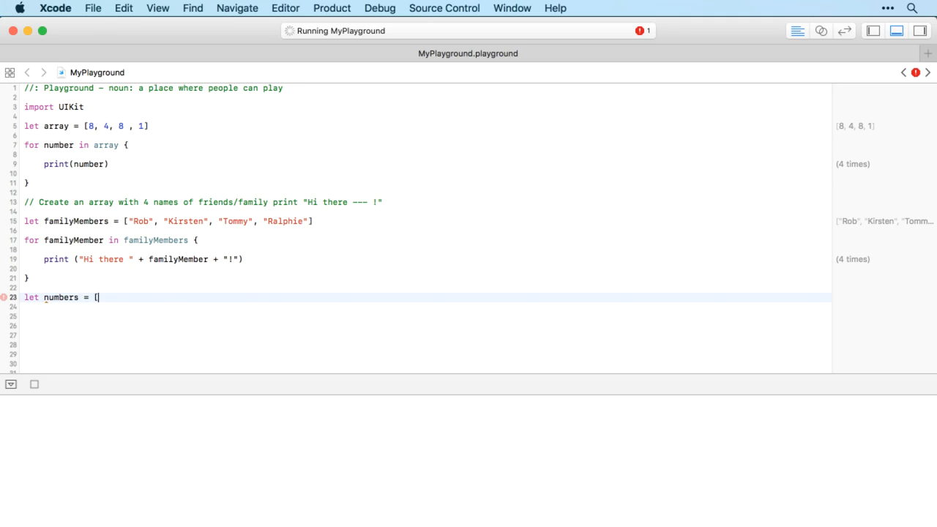
text(7, 2, 9)
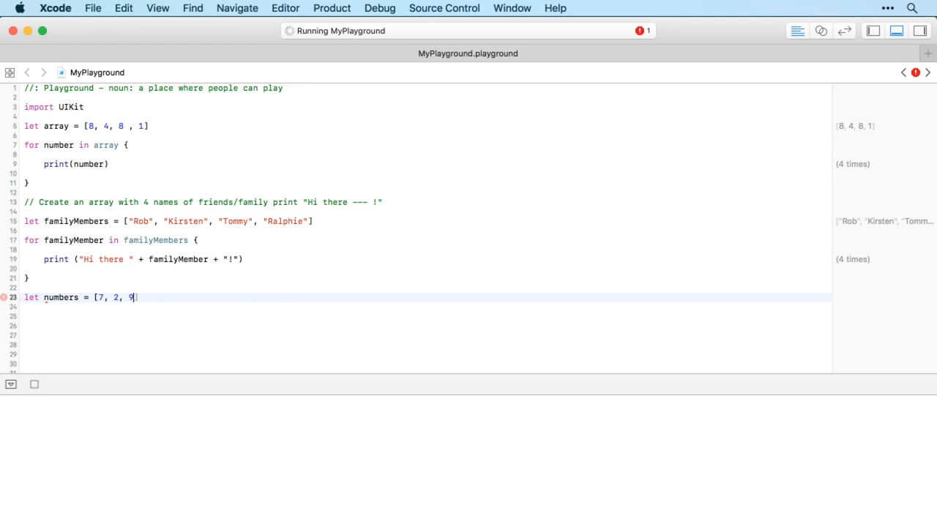
text(, 4, 1])
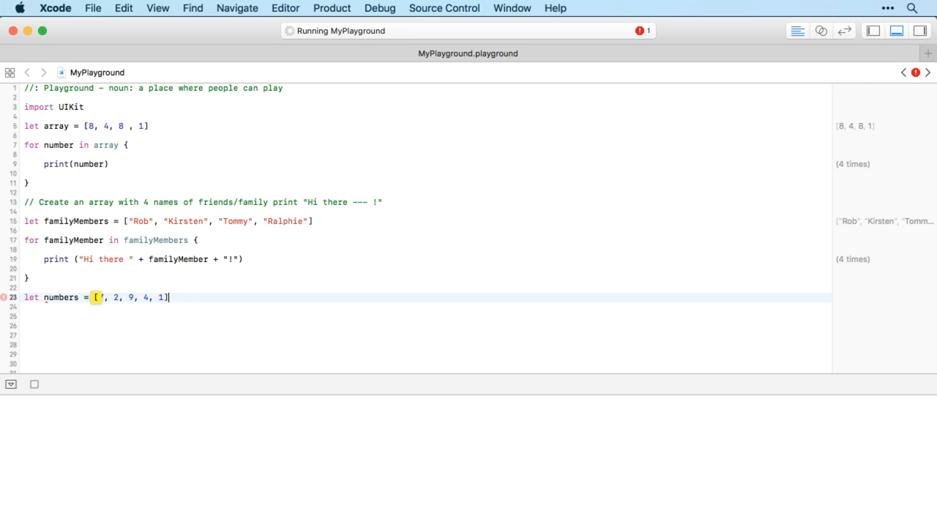
text(7)
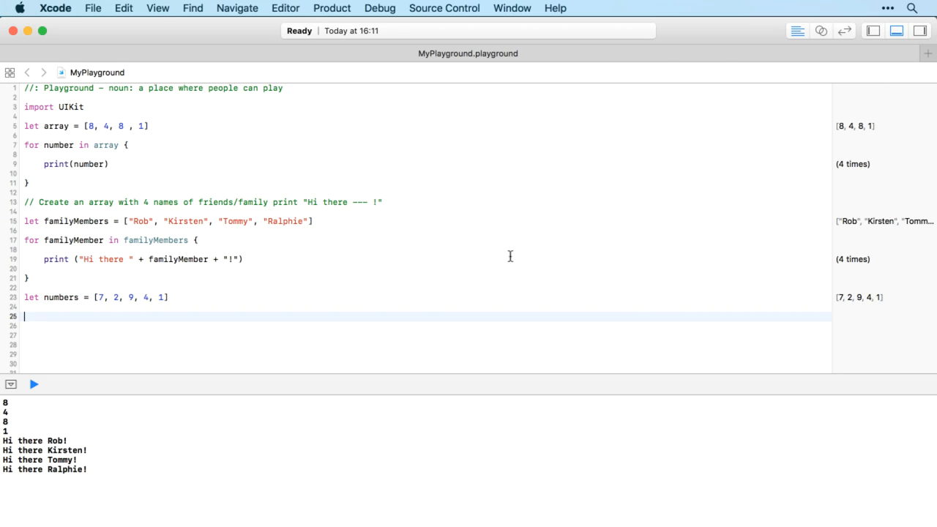
Write for (index, value) in numbers.enumerated() with an empty body.
text(for ()
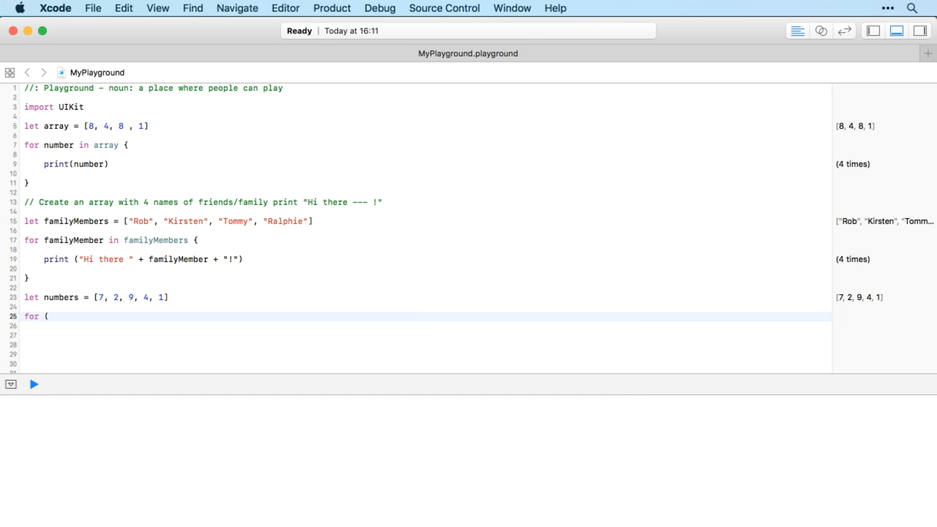
text(ind))
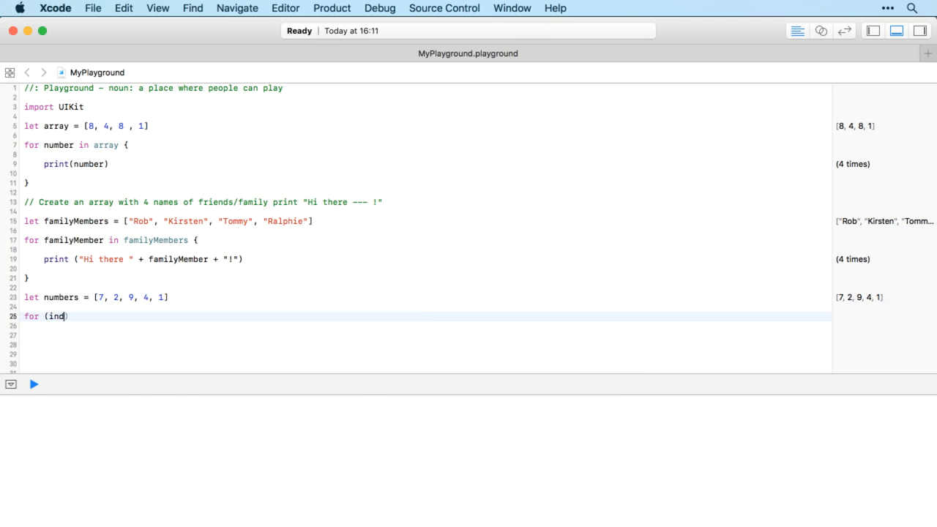
text(ex, value)
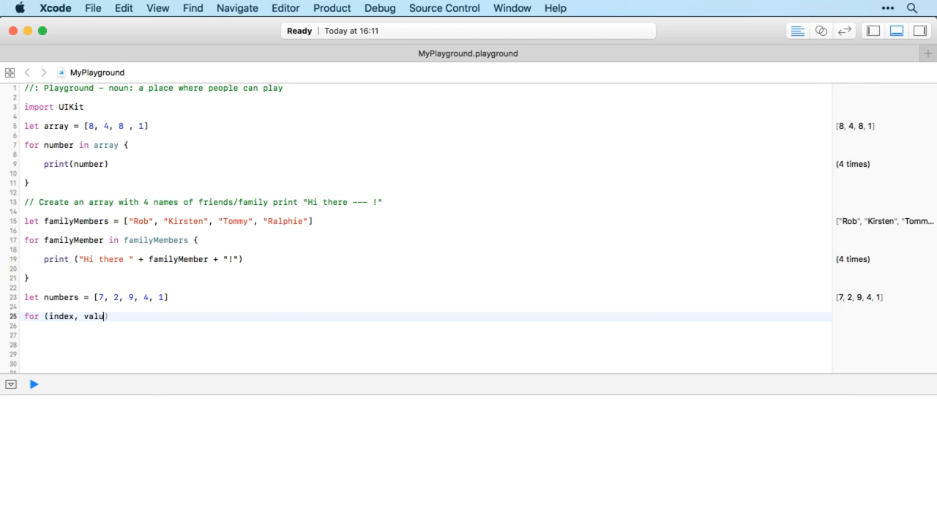
text(e)
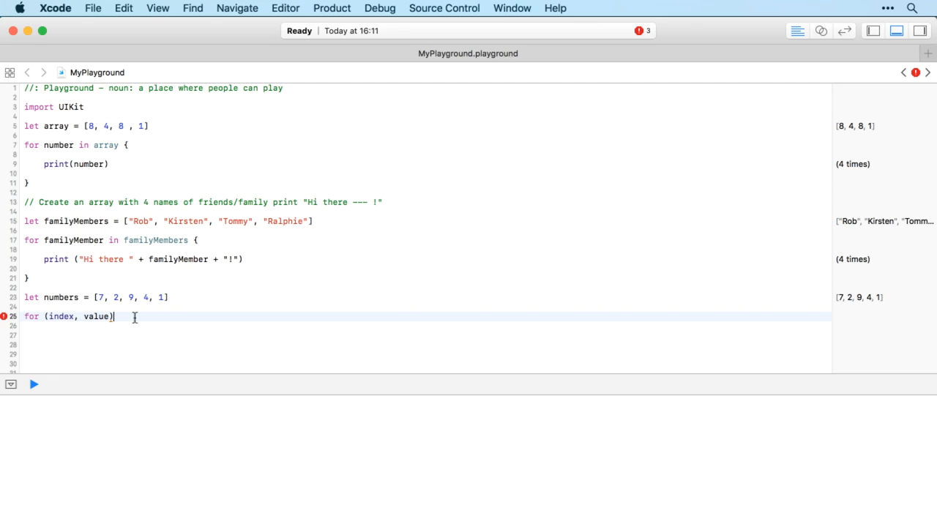
text(in)
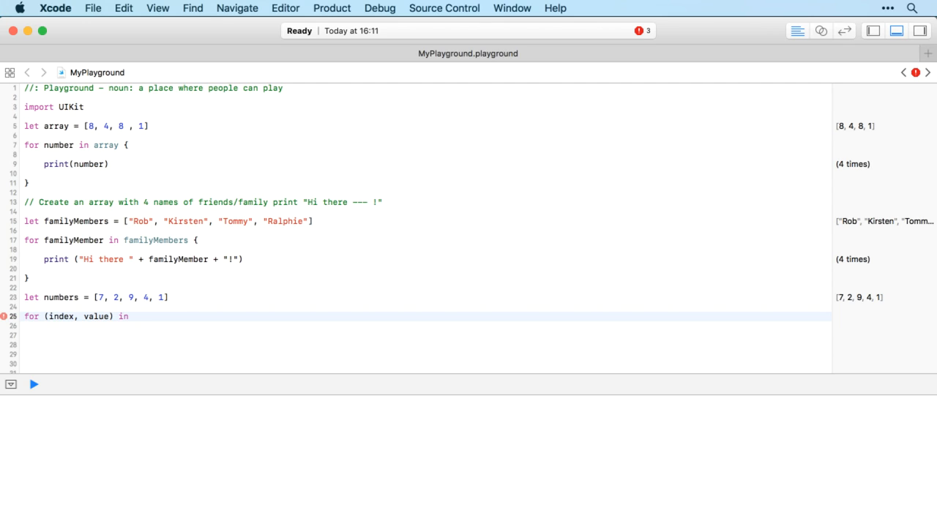
text(numbers.e)
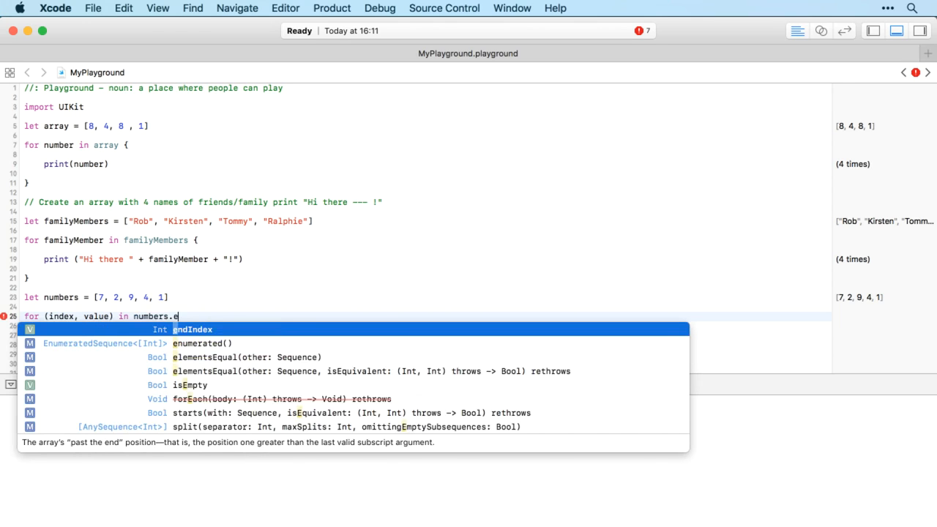
click(202, 343)
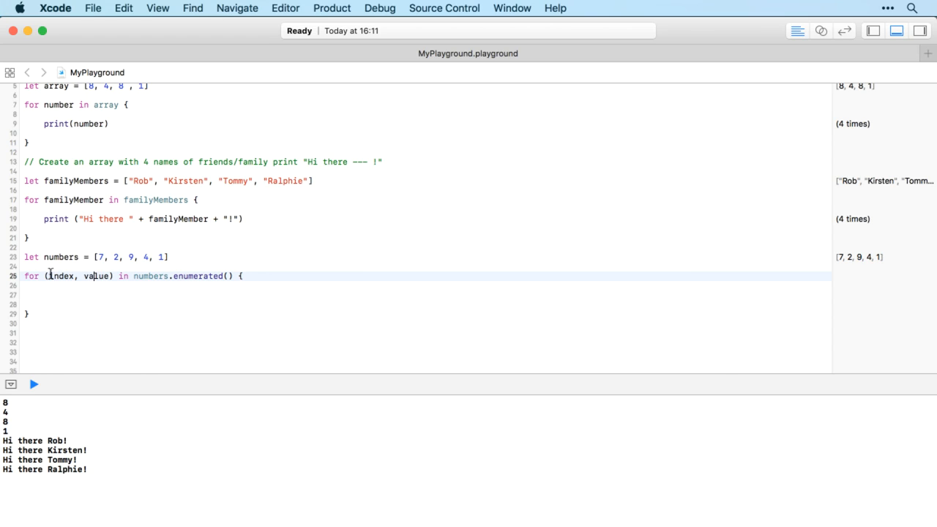
Put numbers[index] += 1 in the enumerated loop body.
double_click(61, 275)
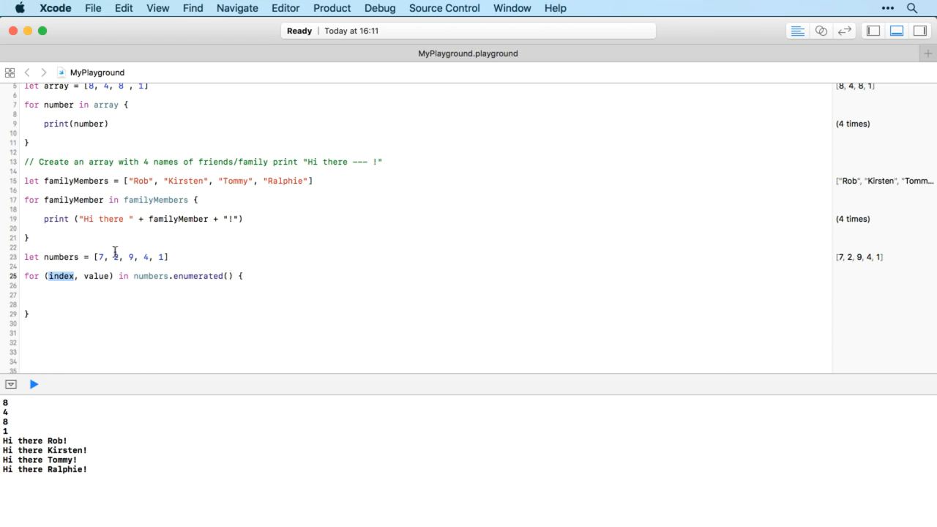
mouse_move(94, 275)
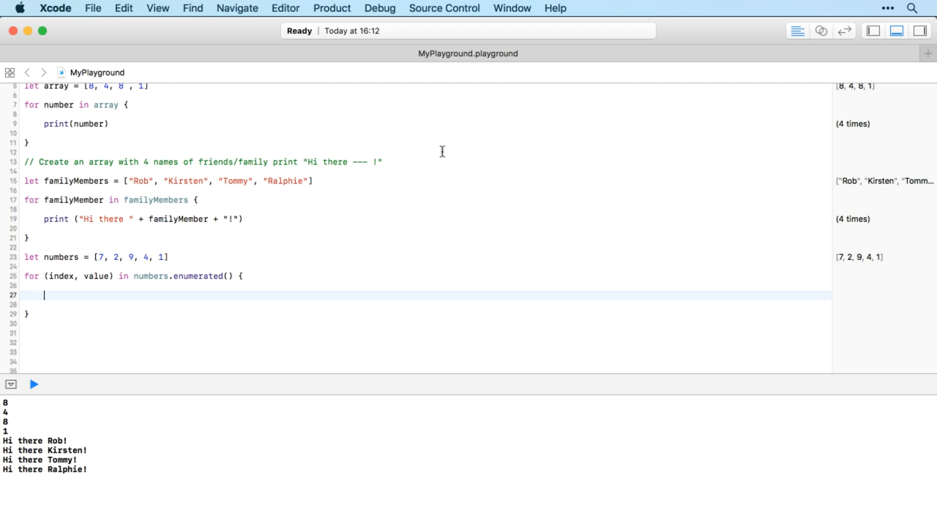
mouse_move(310, 267)
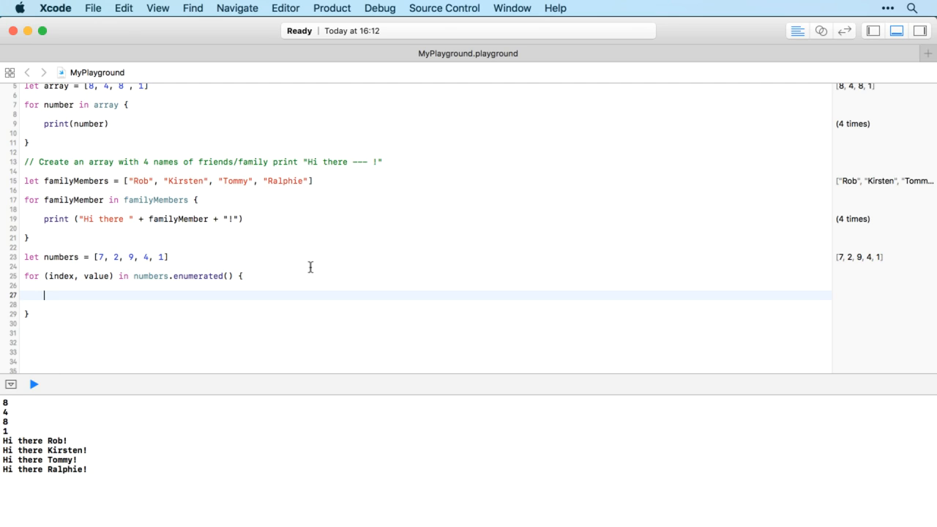
text(numbers[ind)
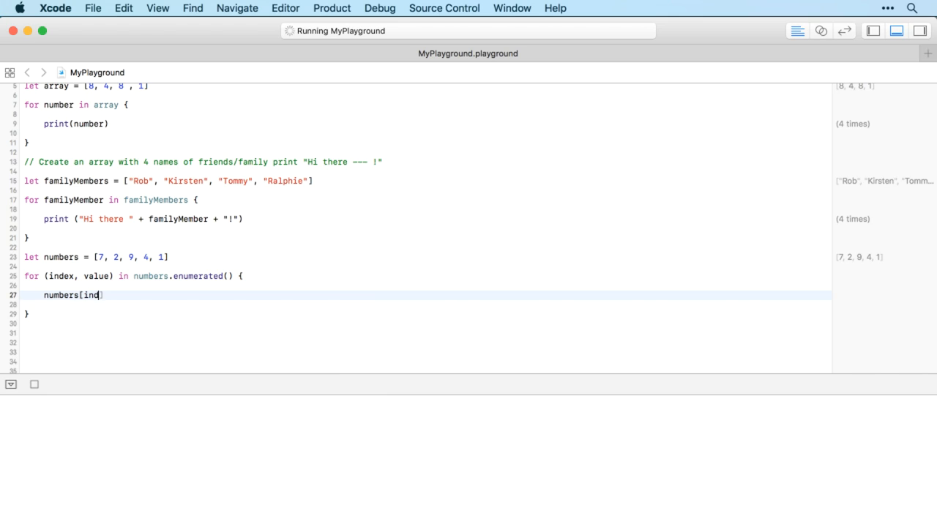
text(ex])
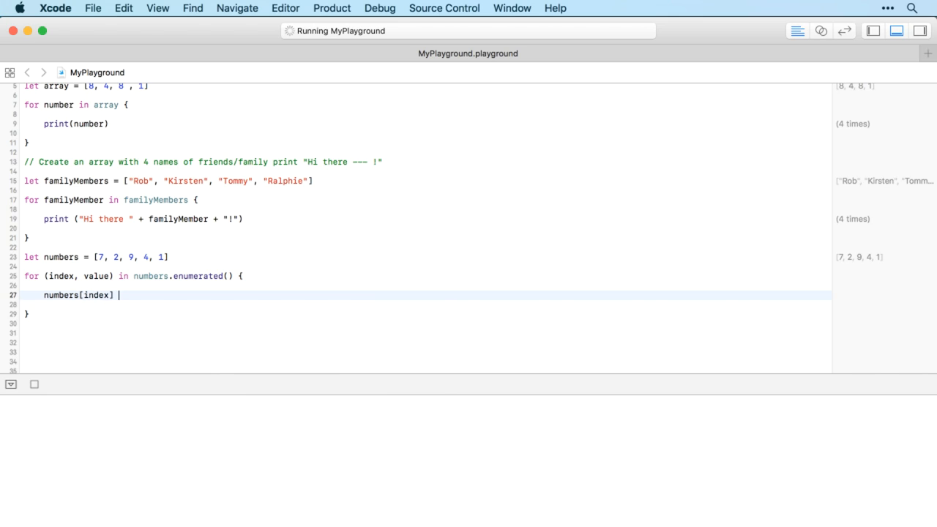
text(+= 1)
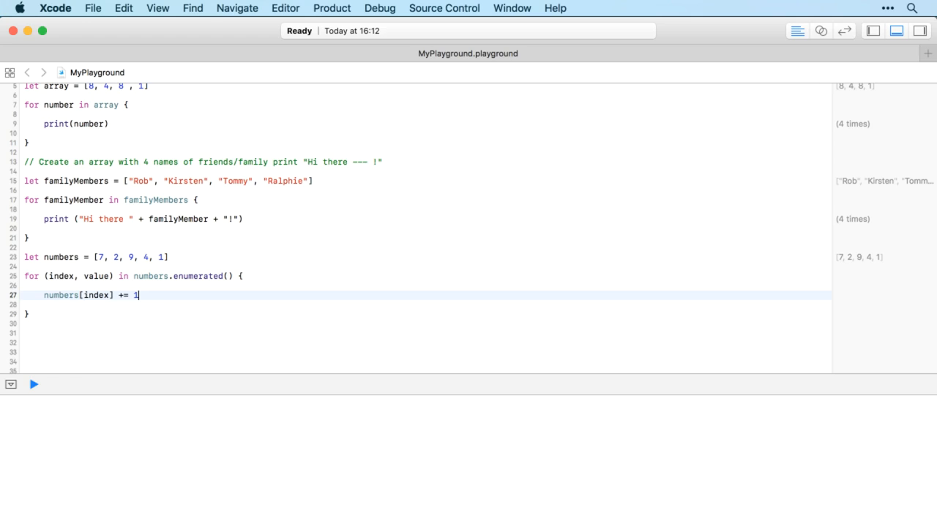
Add print(numbers) on a line after the loop.
click(32, 384)
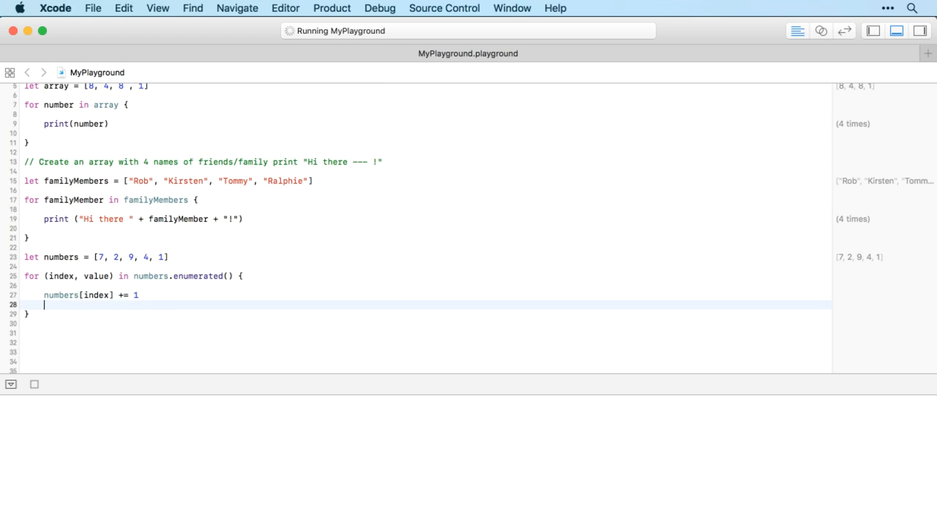
text(print (num)
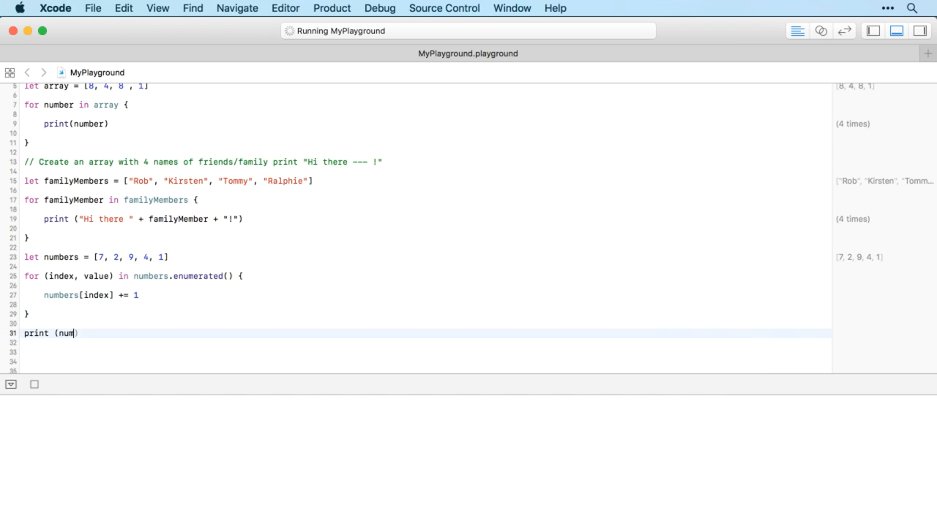
text(bers)
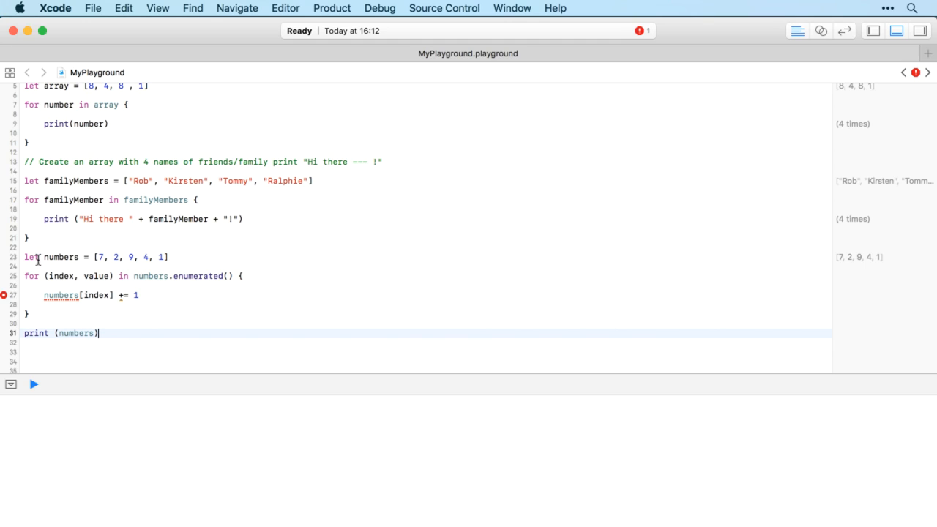
Change let numbers to var numbers so the output shows [8, 3, 10, 5, 2].
text(var)
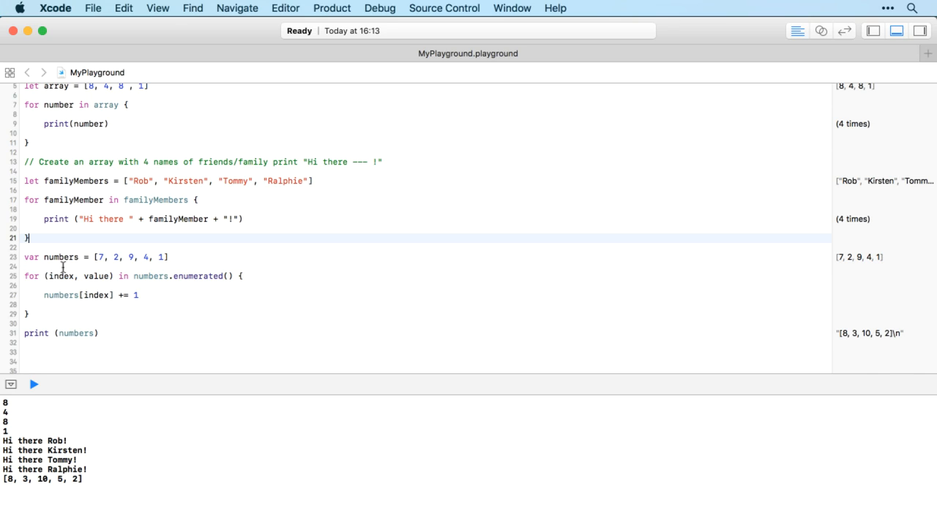
mouse_move(8, 489)
text(//)
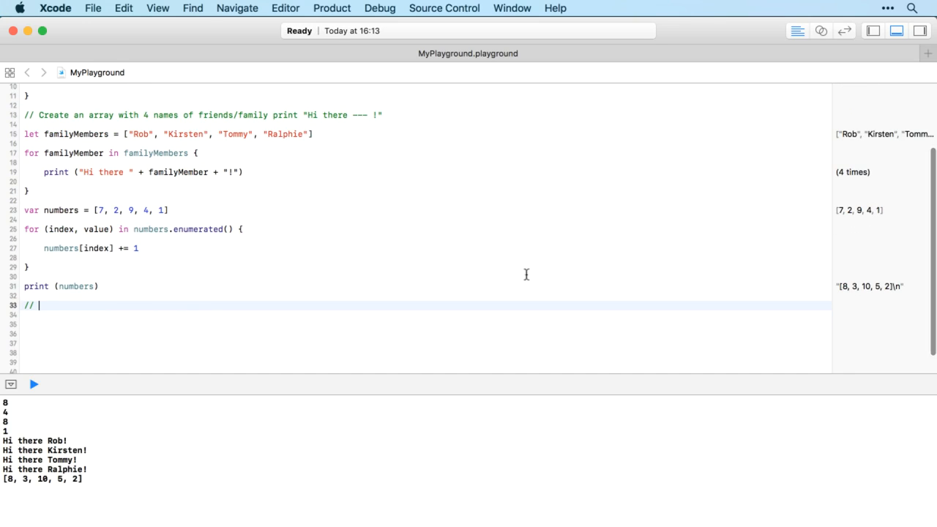
Write the comment '// array containing 8, 7, 19, 28. Halve each of the values' and start a var line.
text(array)
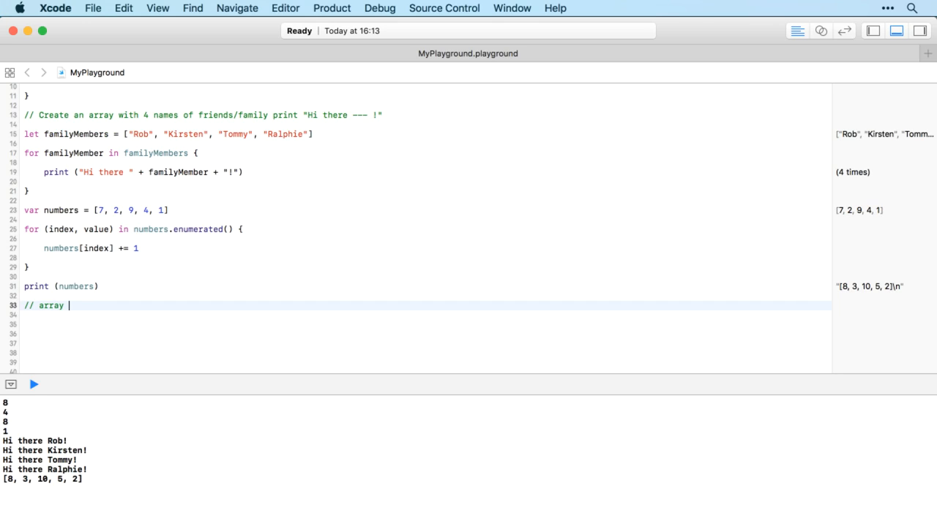
text(containing)
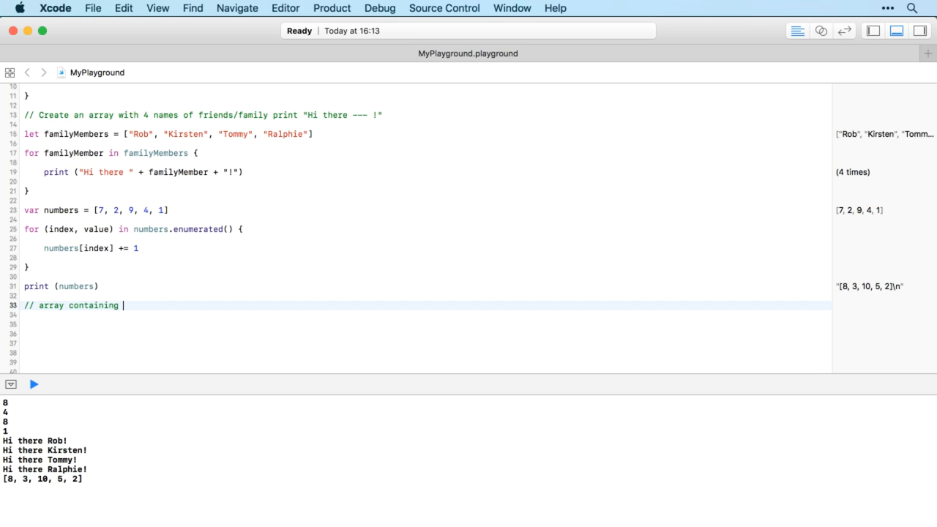
text(8, 7, 1)
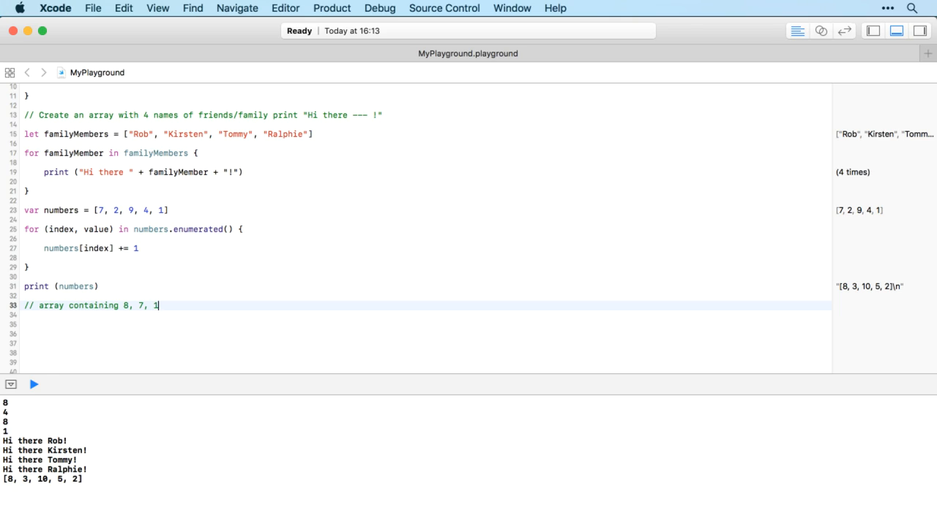
text(9, 2)
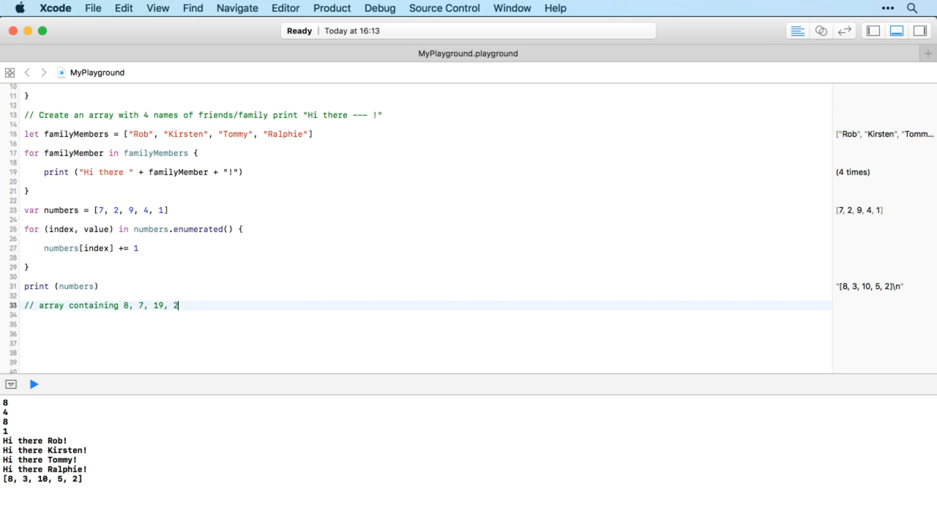
text(8)
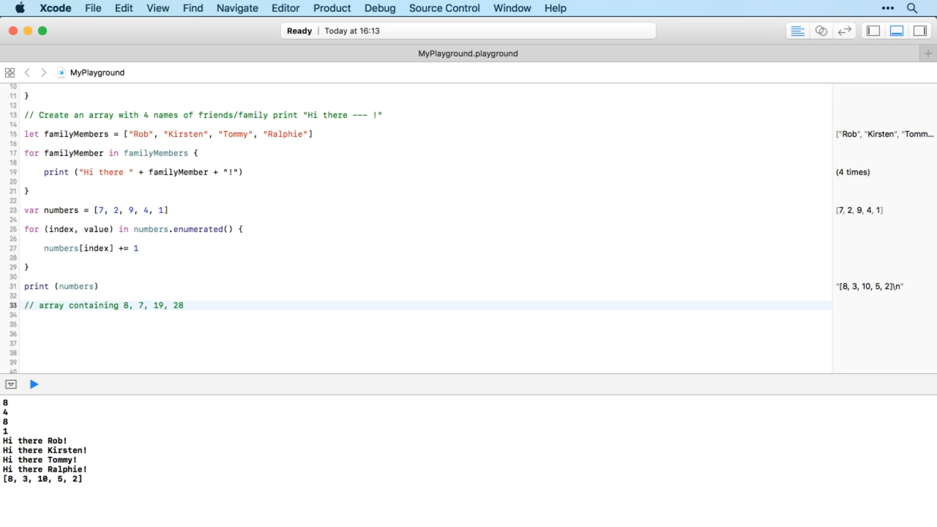
text(. Halve)
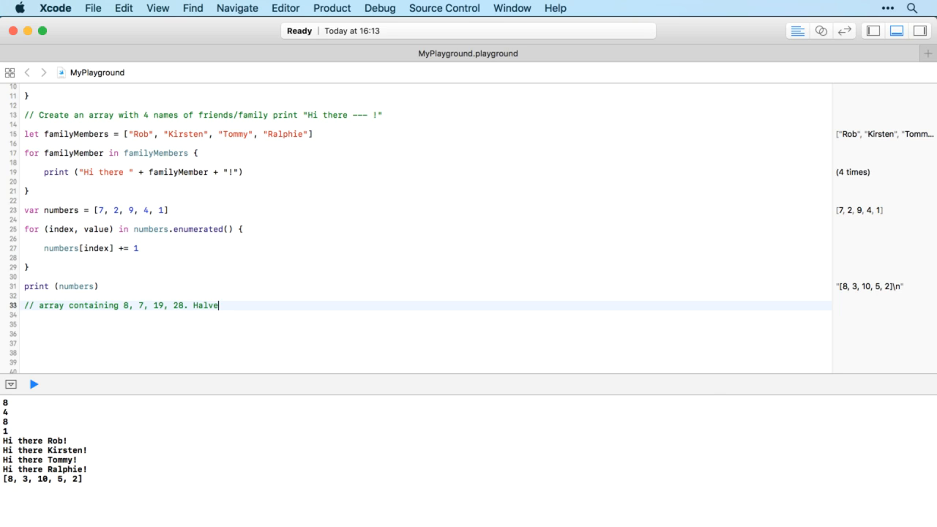
text(each of the f)
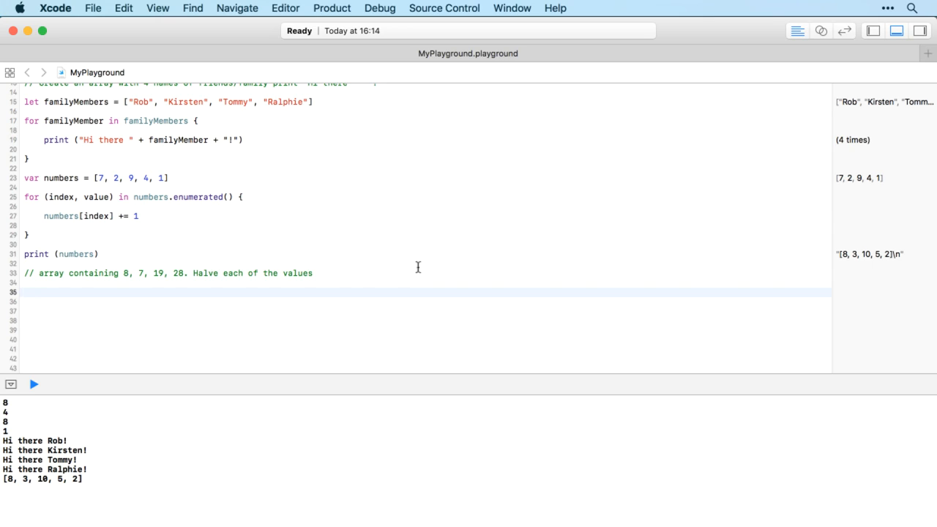
text(var)
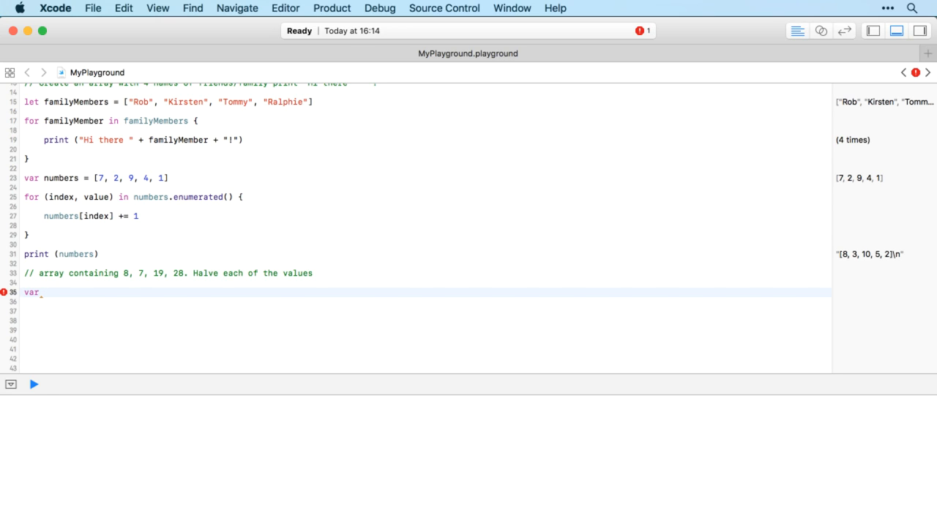
Declare 'var myArray = [8, 7, 19, 28]' below the halving comment.
text(myA)
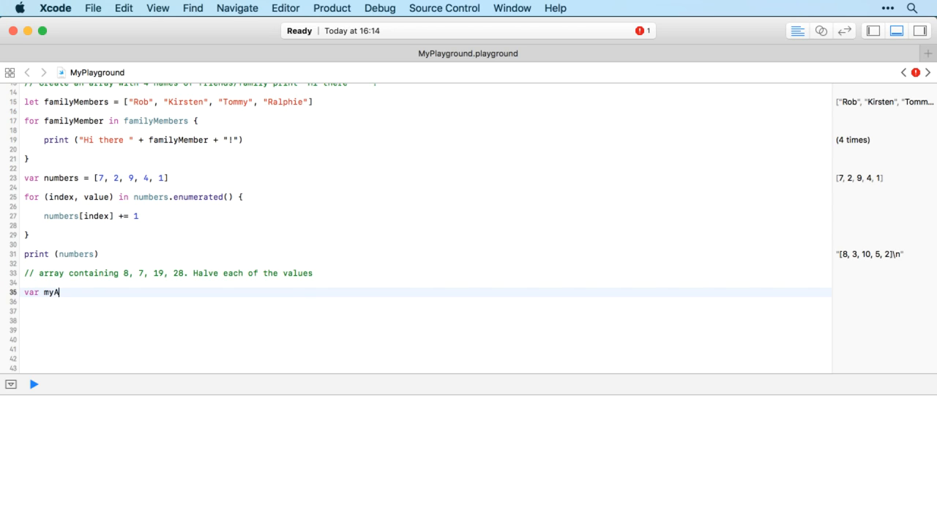
text(rray =)
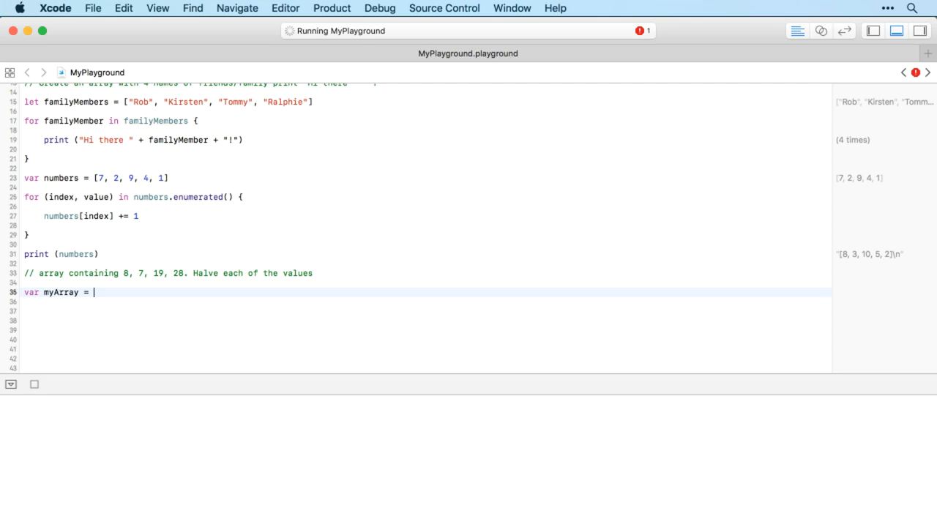
text([8,)
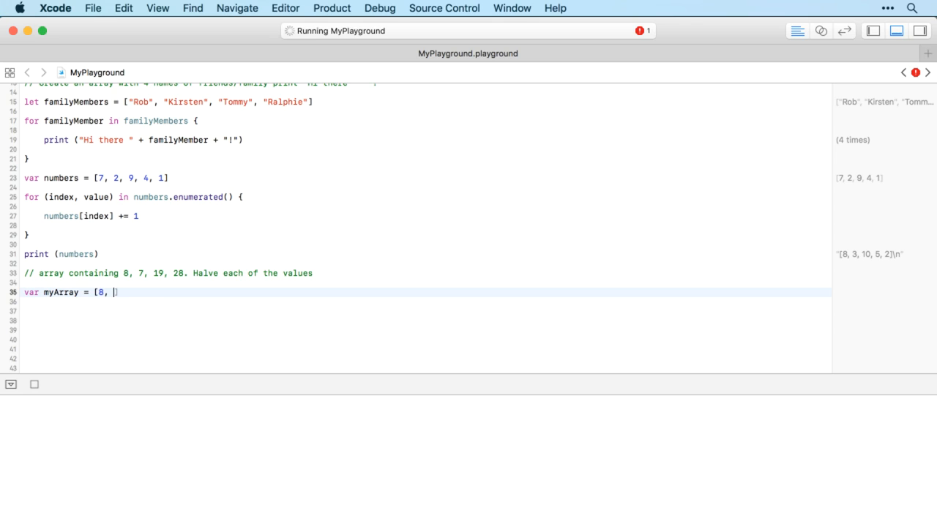
text(7,)
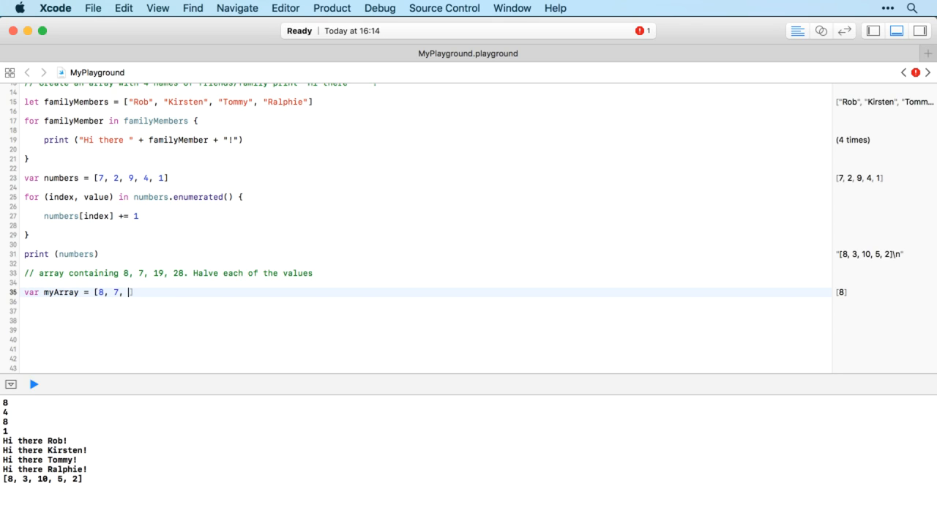
text(19, 28)
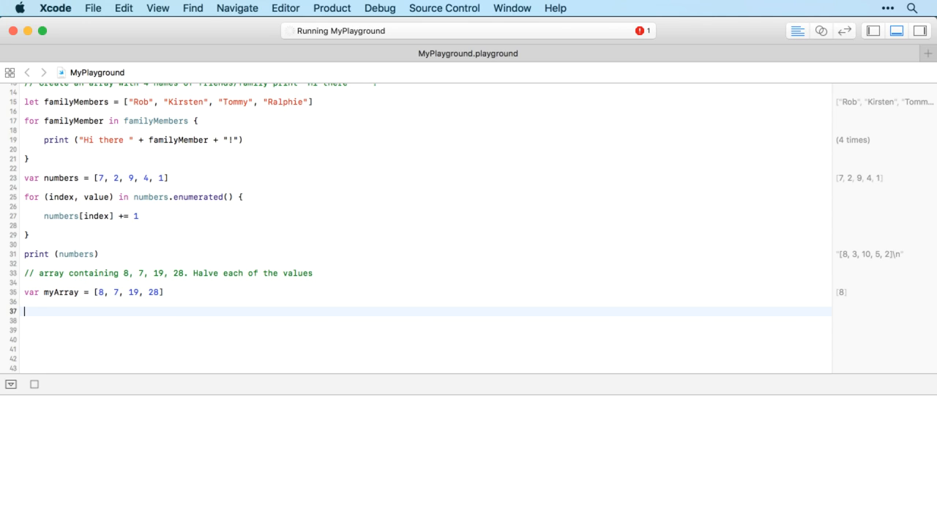
Write the loop header 'for (index, value) in myArray.enumerated() {'.
text(for ()
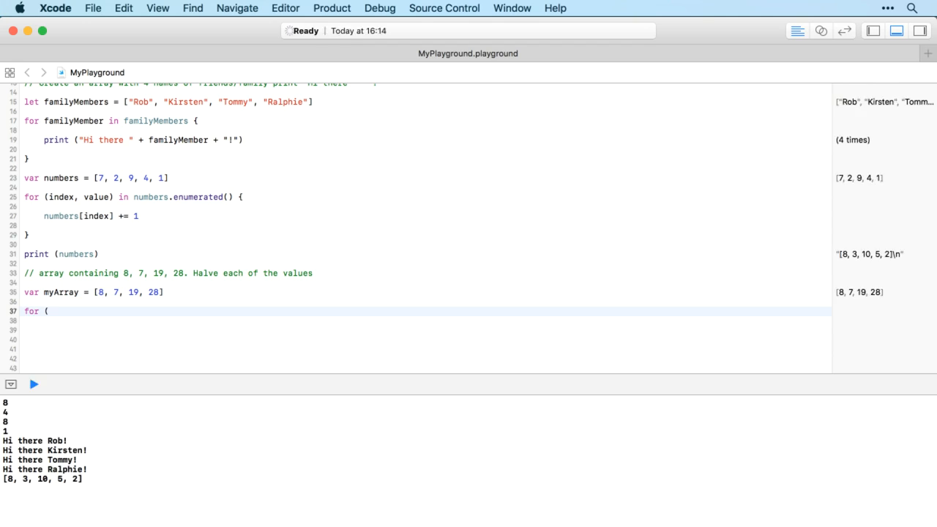
text(index)
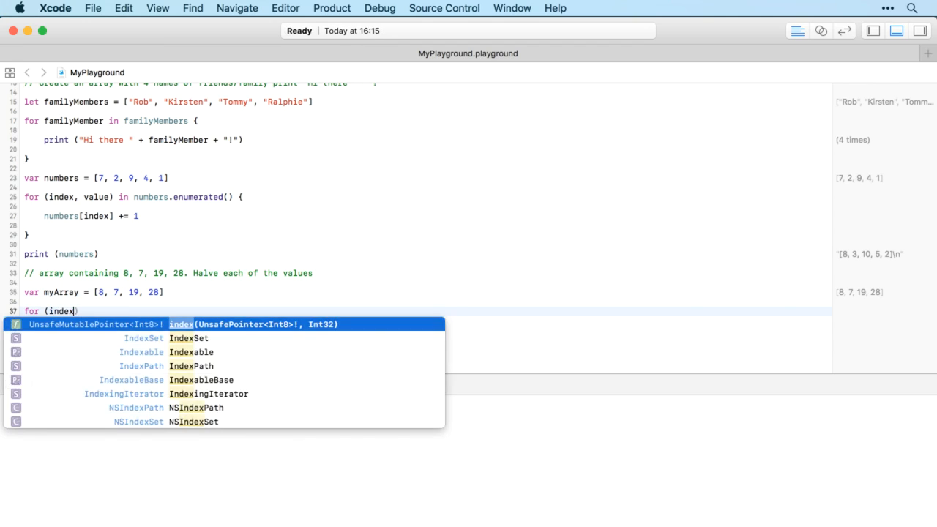
text(, value))
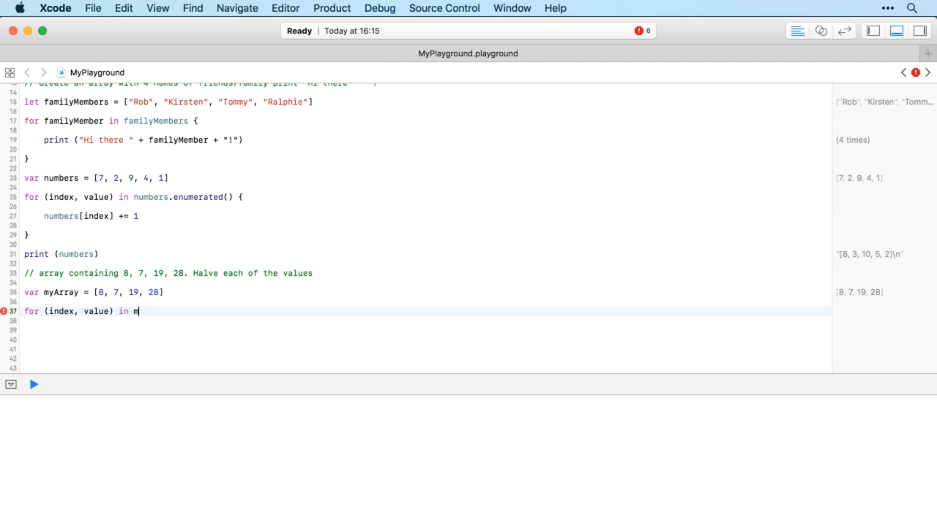
text(yArray.enumerated() {)
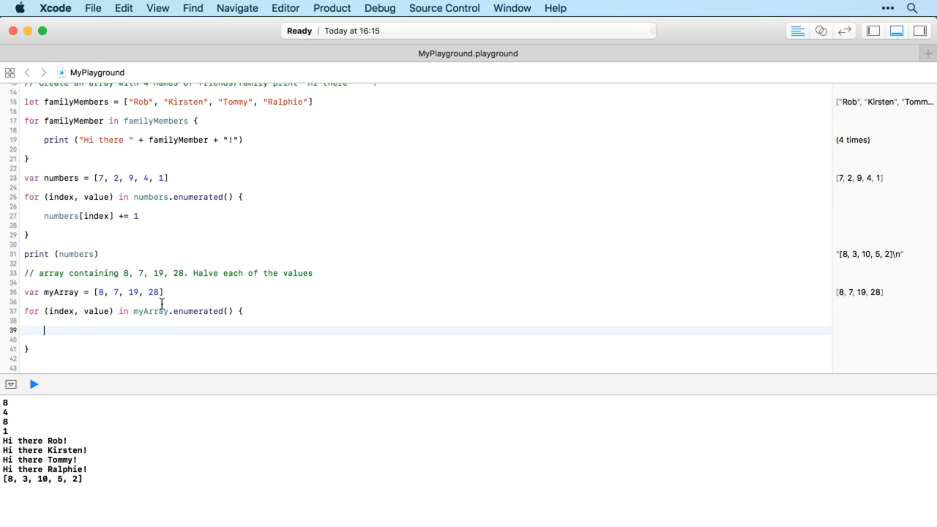
text(m)
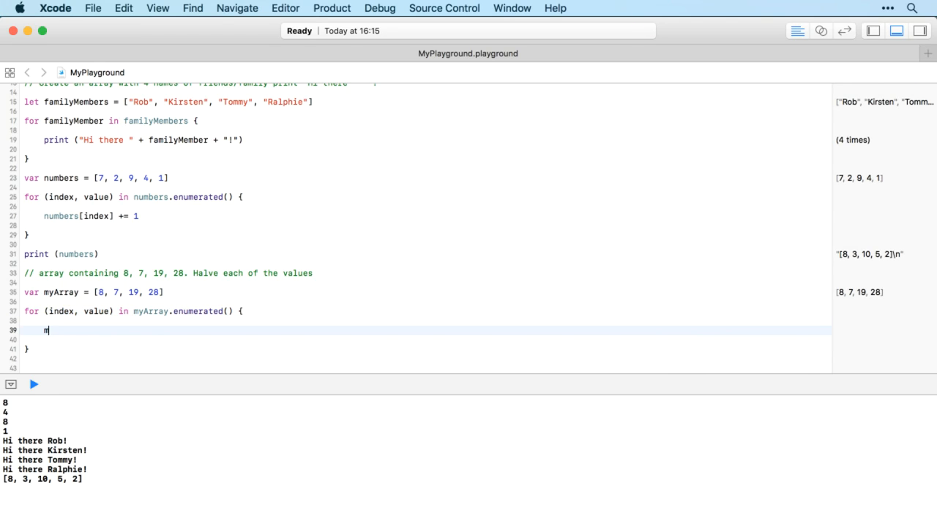
text(yArray)
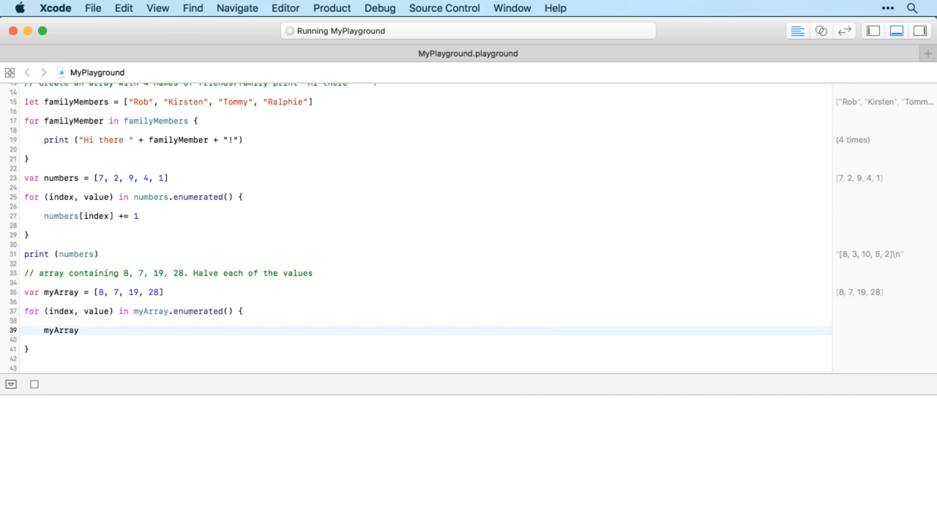
Inside the loop set 'myArray[index] = value / 2', accepting autocomplete suggestions.
text([in)
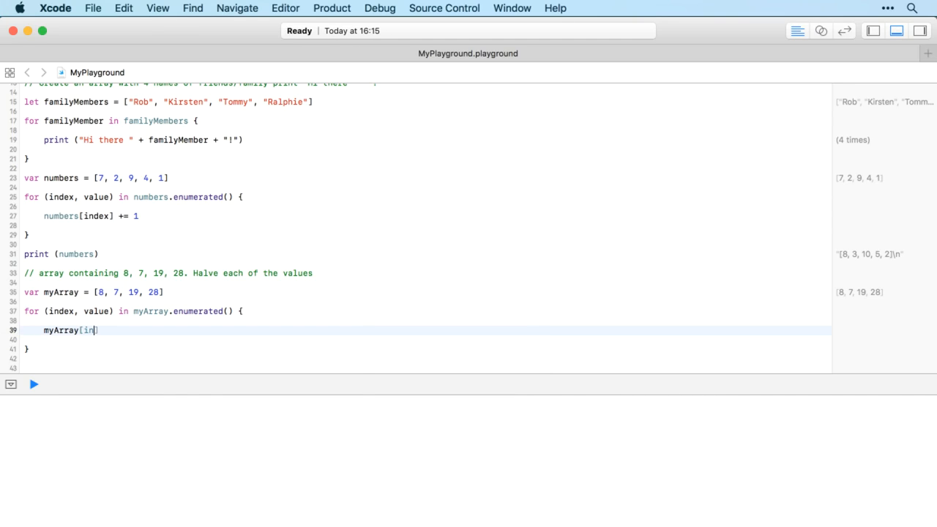
click(34, 383)
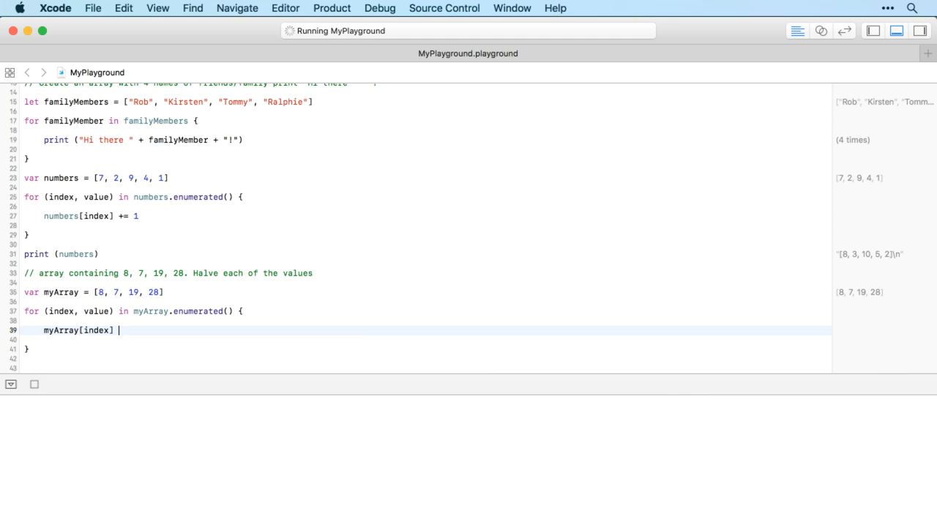
text(= my)
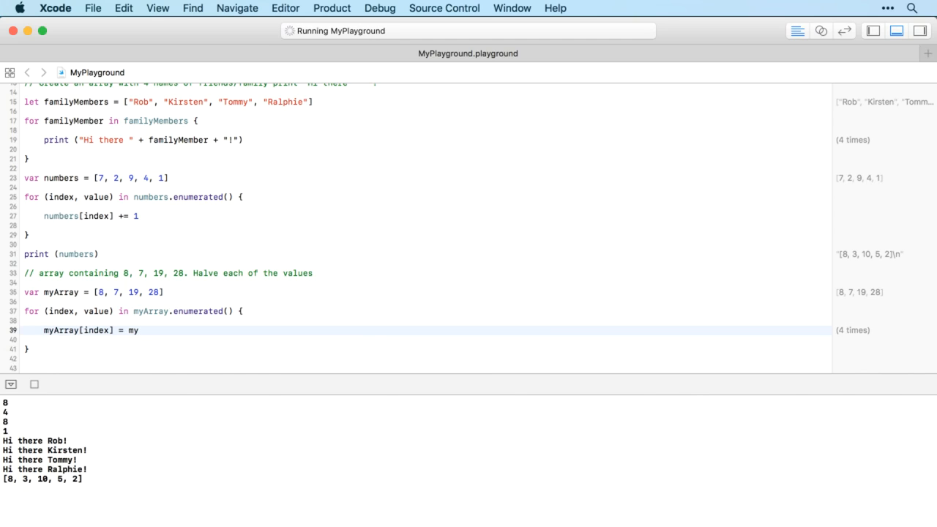
text(value /)
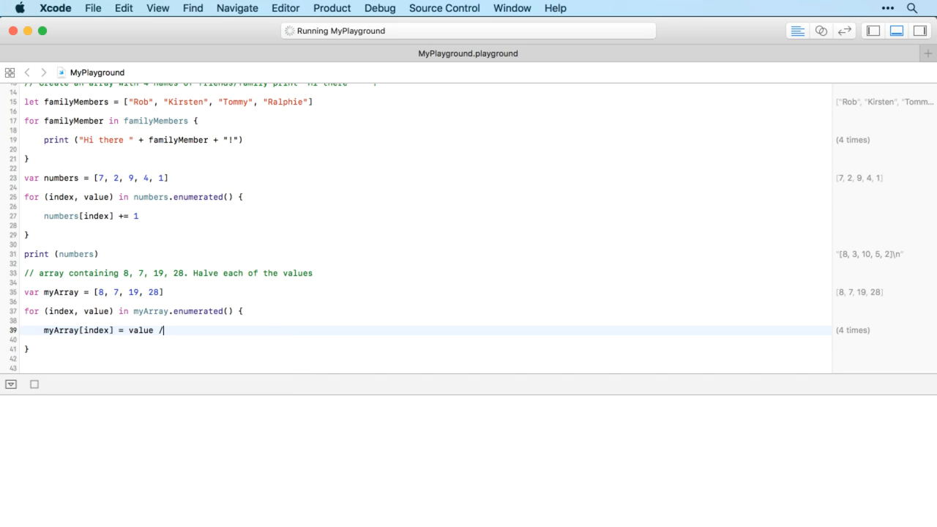
text(2)
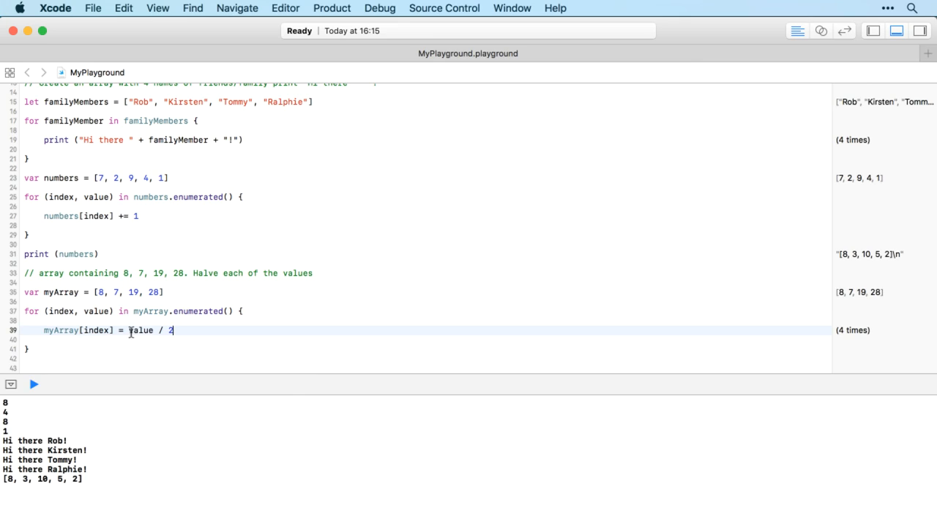
double_click(141, 331)
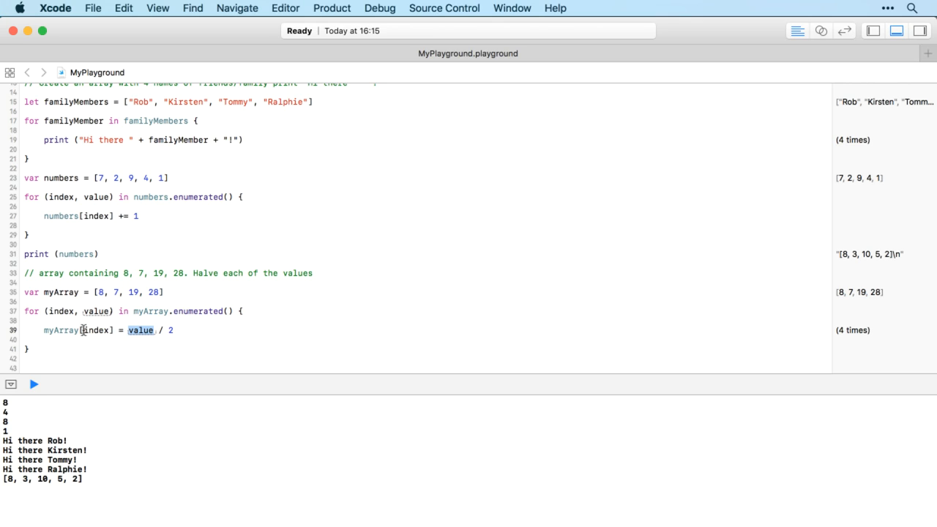
click(126, 331)
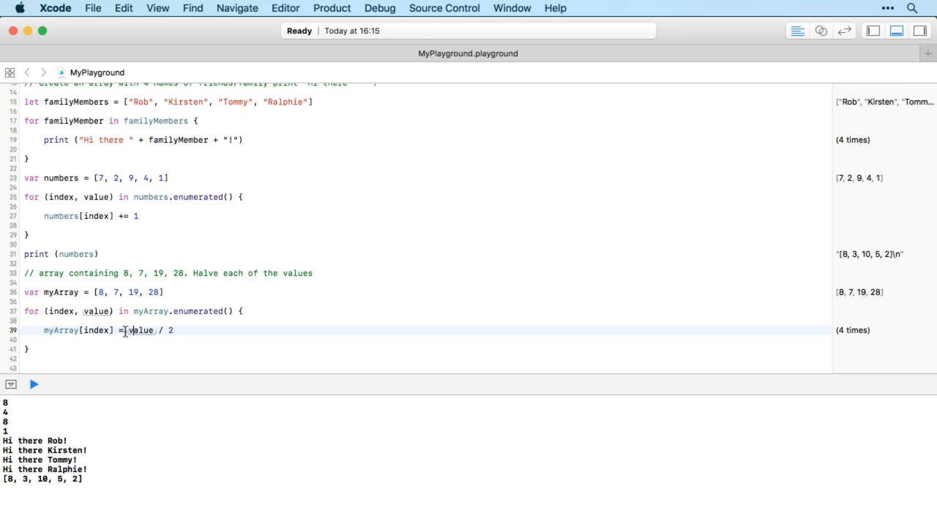
double_click(141, 331)
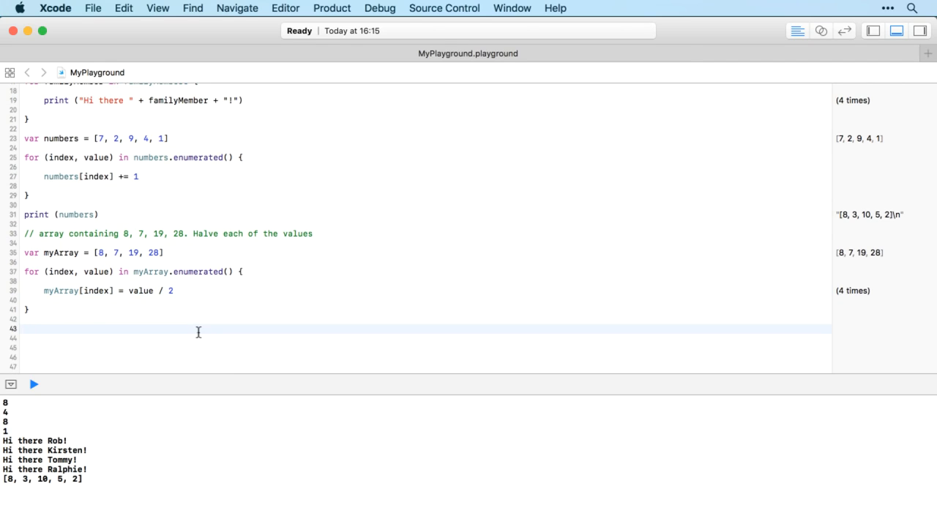
Print myArray after the loop so the console shows [4, 3, 9, 14].
text(print (myArray)
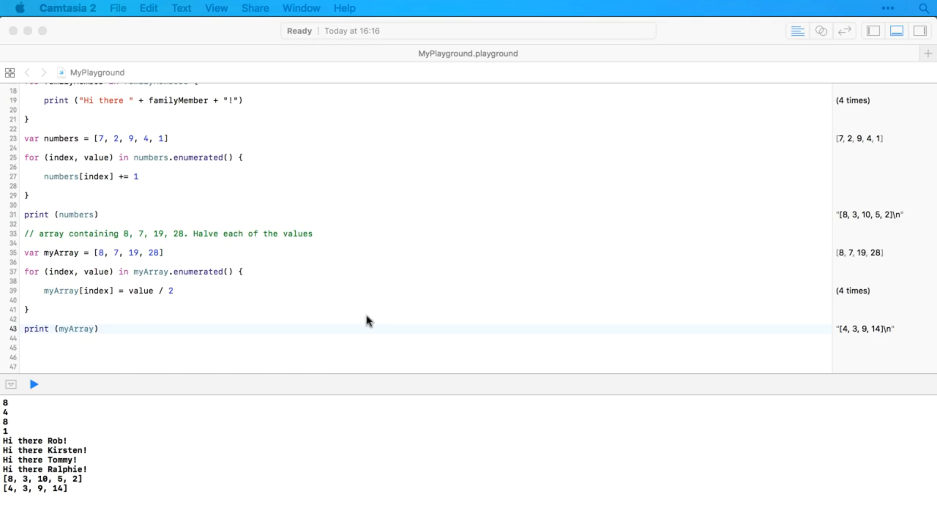
mouse_move(29, 492)
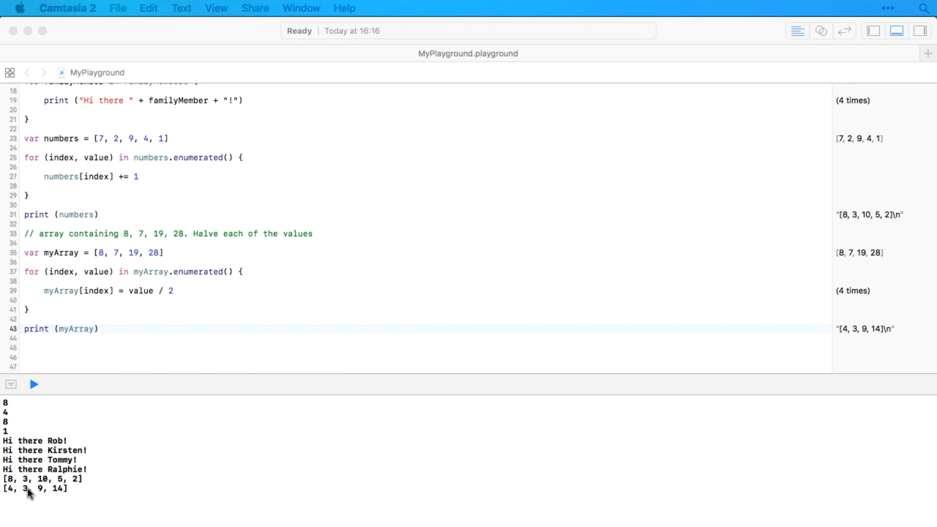
mouse_move(36, 501)
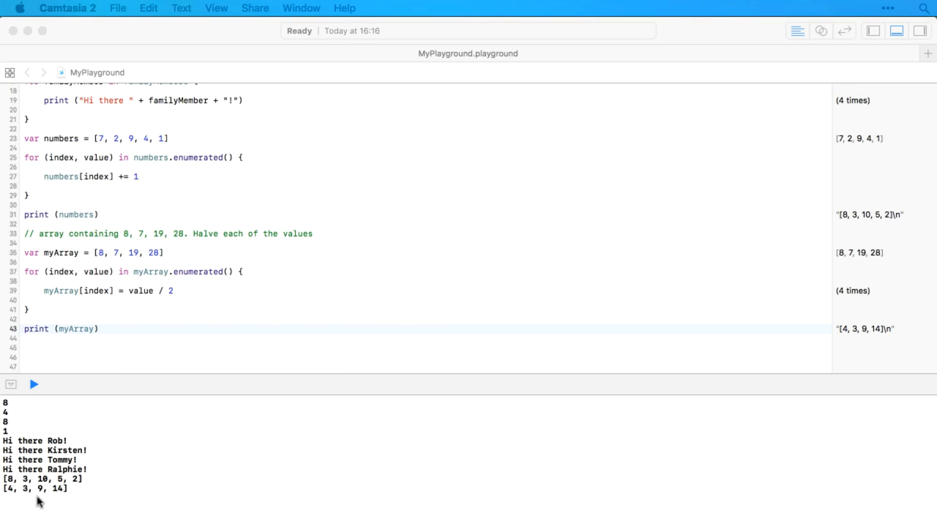
mouse_move(44, 491)
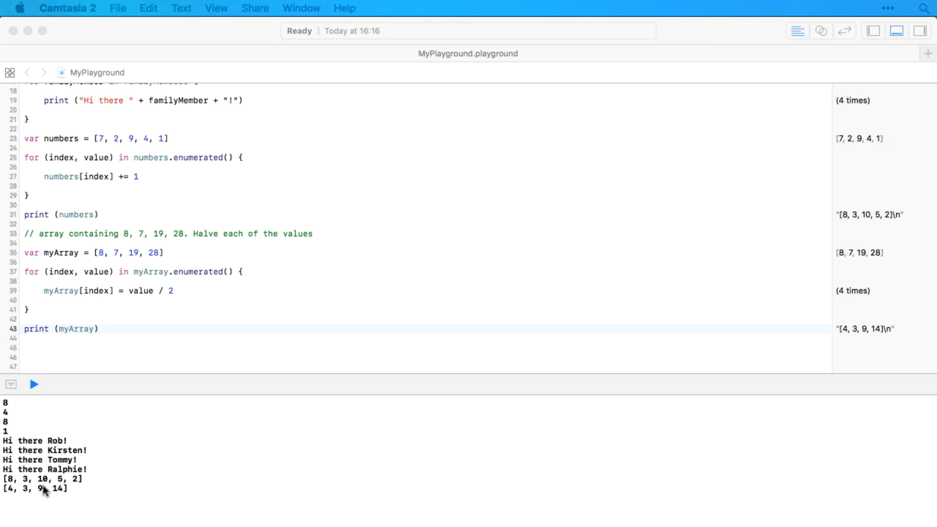
mouse_move(521, 258)
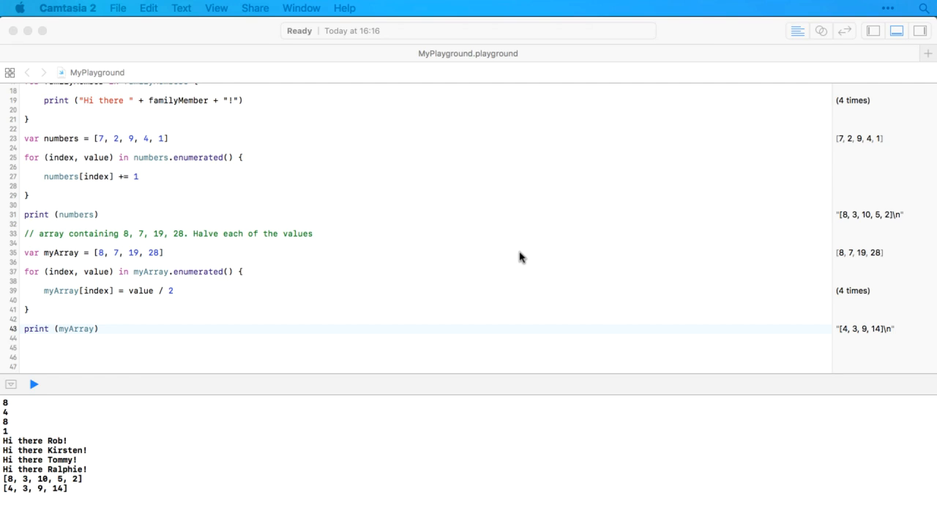
mouse_move(100, 271)
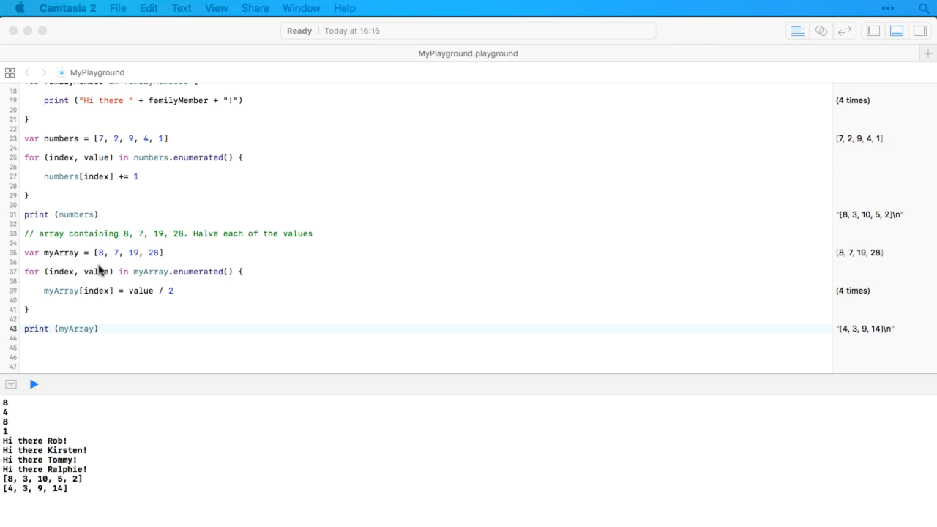
mouse_move(149, 257)
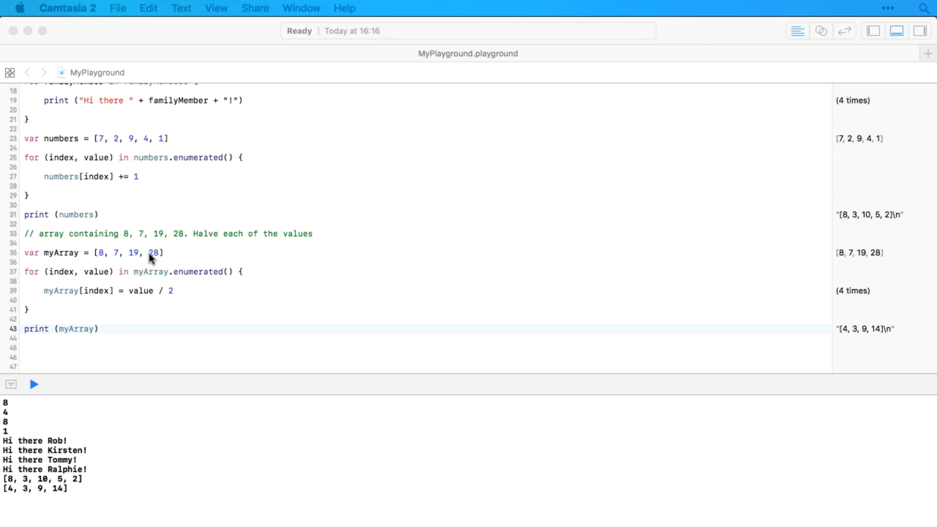
mouse_move(82, 261)
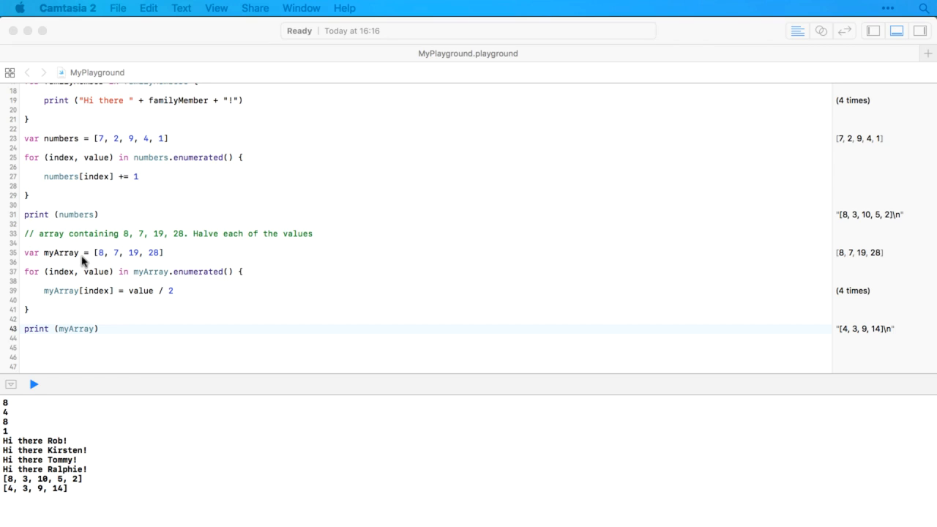
mouse_move(20, 500)
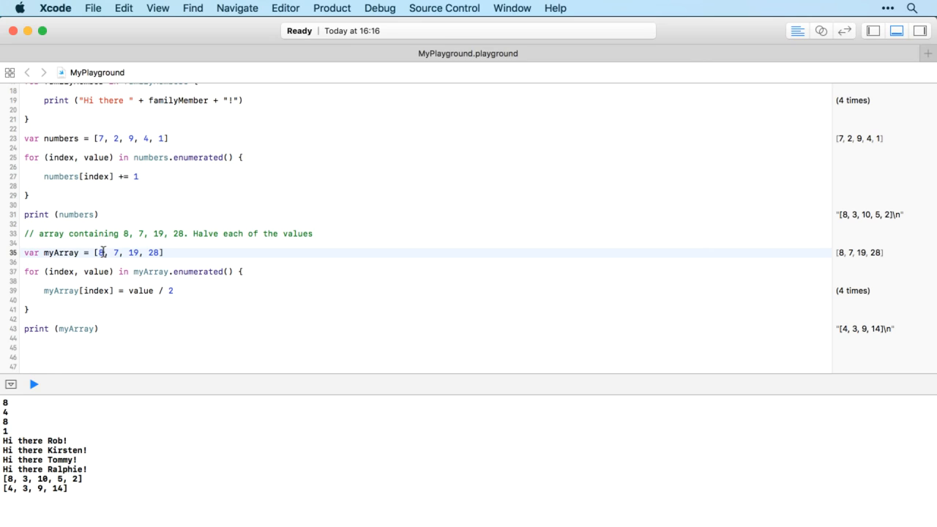
Append '.0' to array values so halving gives [4.0, 3.5, 9.5, 14.0], then begin a separate declaration line.
text(.0)
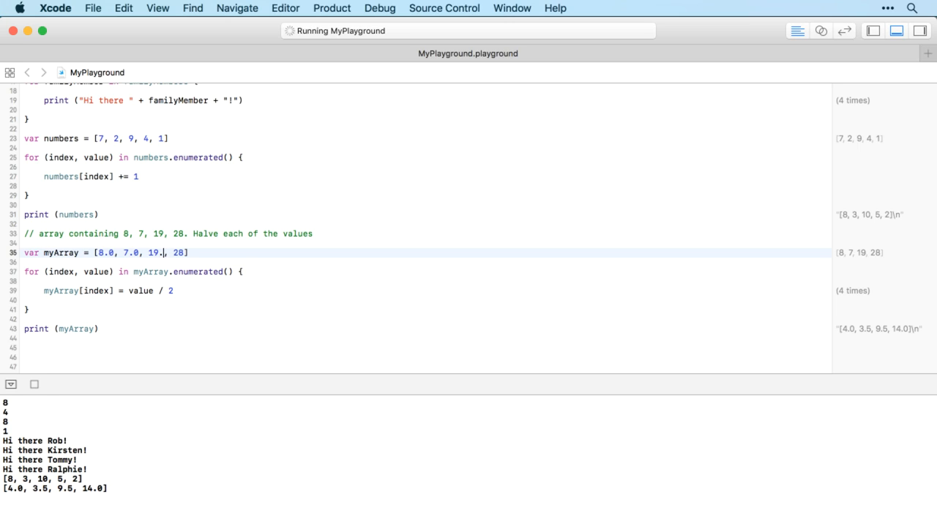
text(.0)
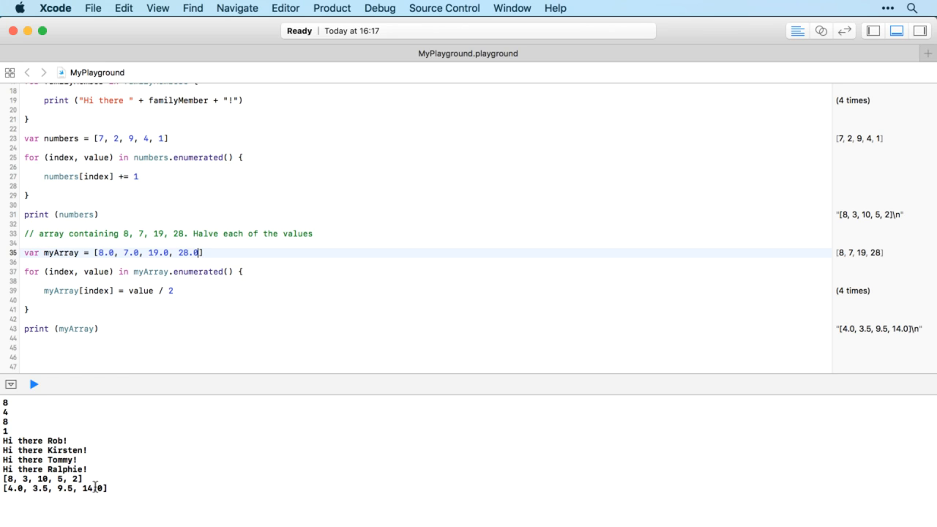
click(33, 384)
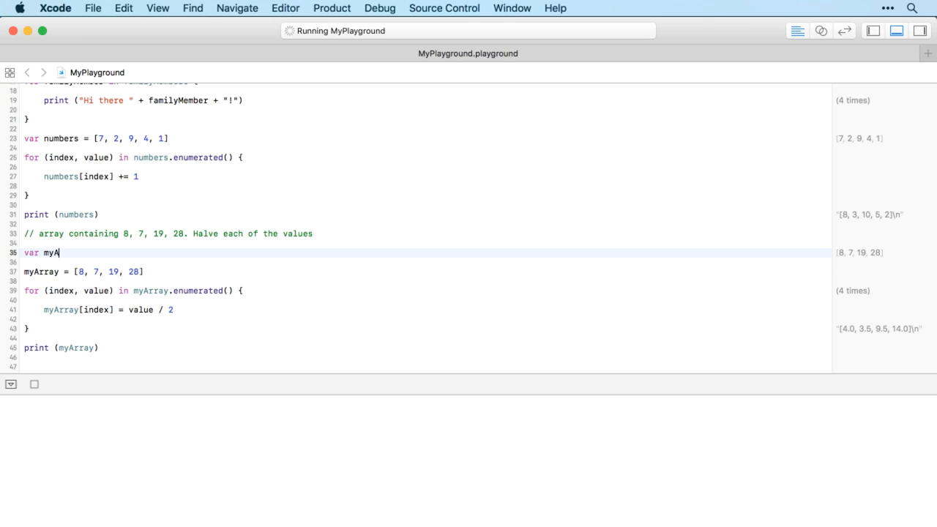
Complete 'var myArray = [Double]()' above the 'myArray = [8, 7, 19, 28]' assignment.
text(rray = [Double]()
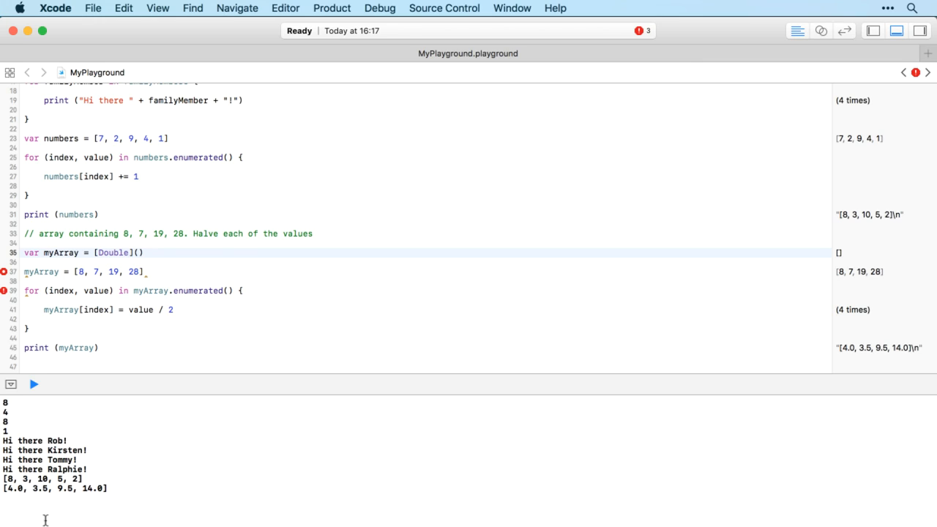
mouse_move(144, 325)
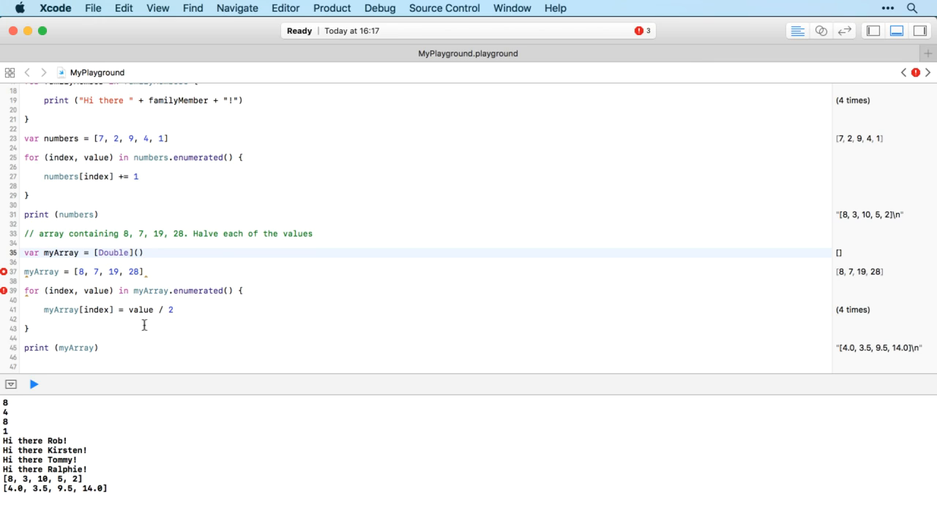